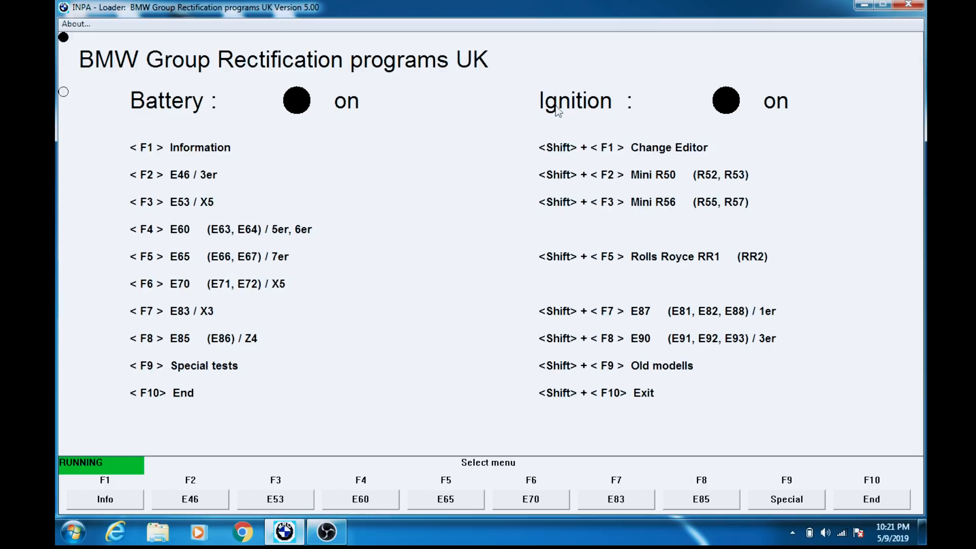
mouse_move(310, 107)
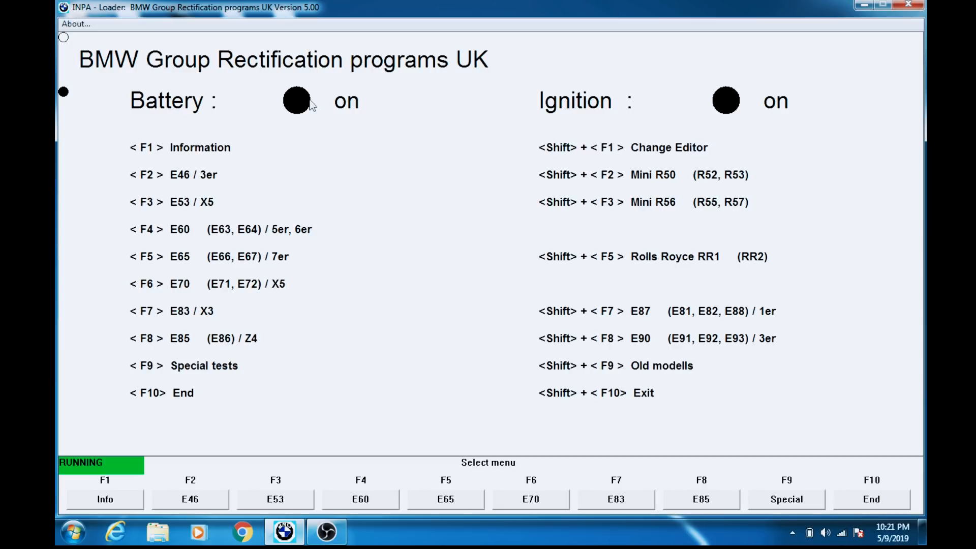
mouse_move(726, 102)
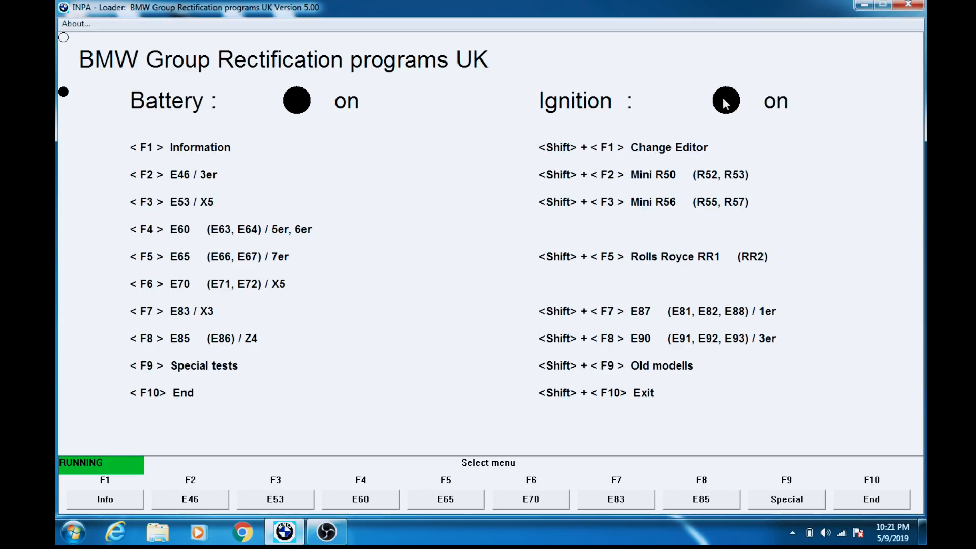
mouse_move(909, 6)
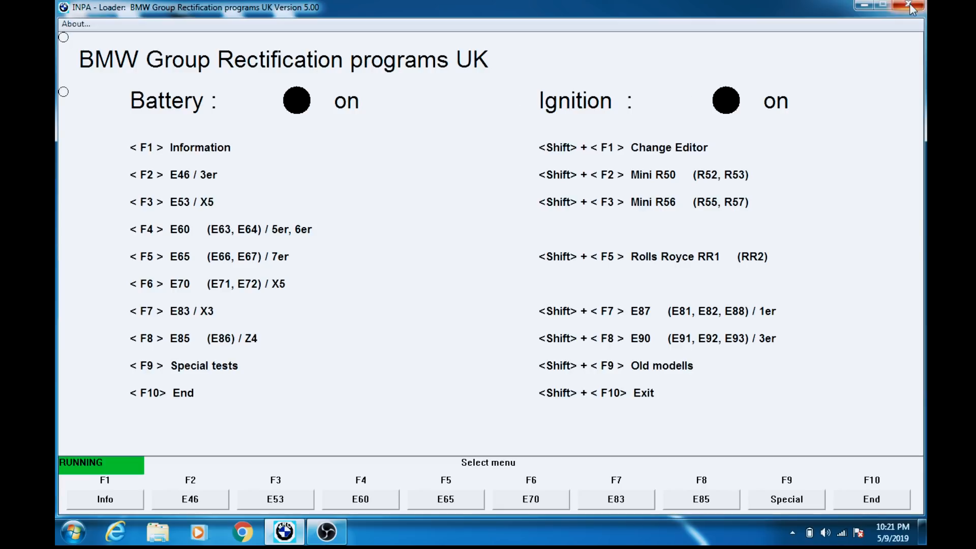
Close the INPA loader window and confirm Yes to quit
left_click(910, 6)
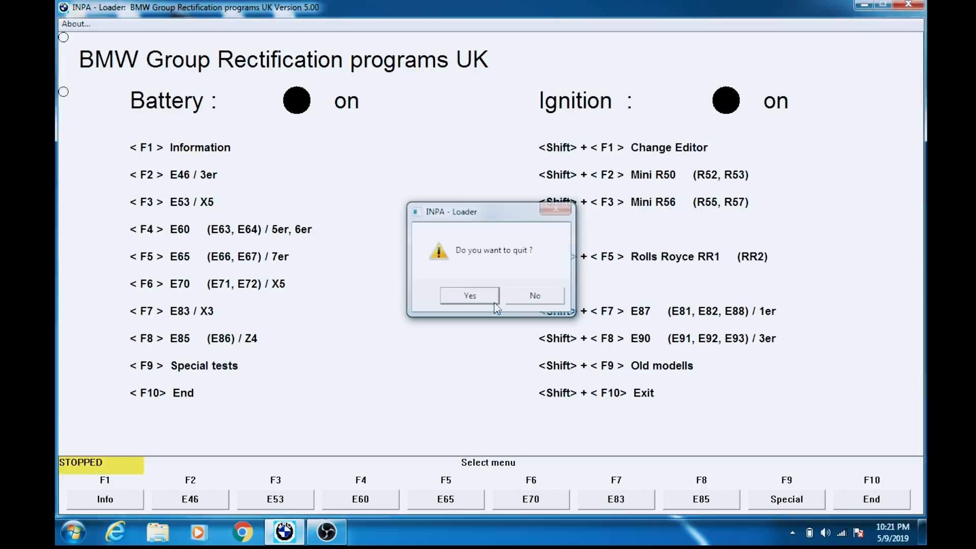
left_click(469, 295)
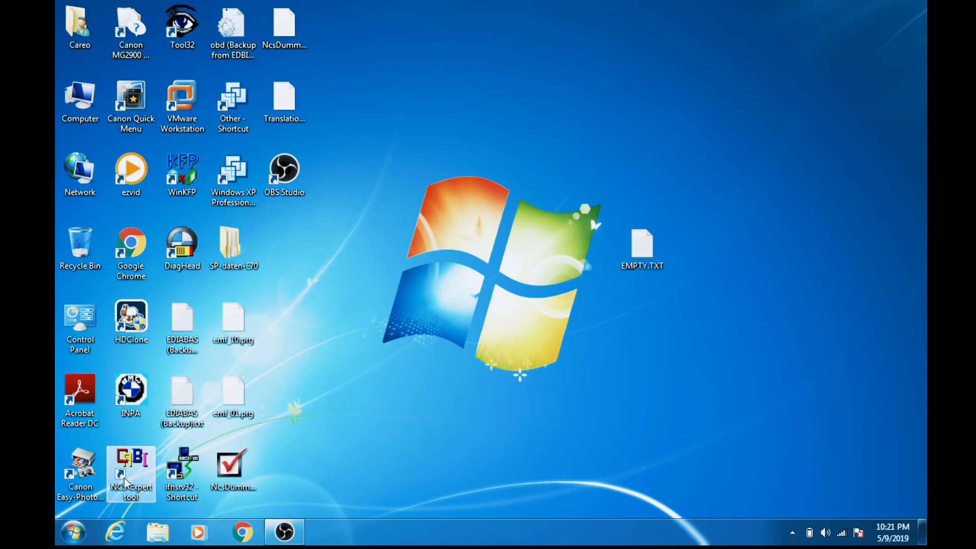
Launch NCS Expert, allow it to run, and load Revtor's NCS Expert Profile
double_click(130, 473)
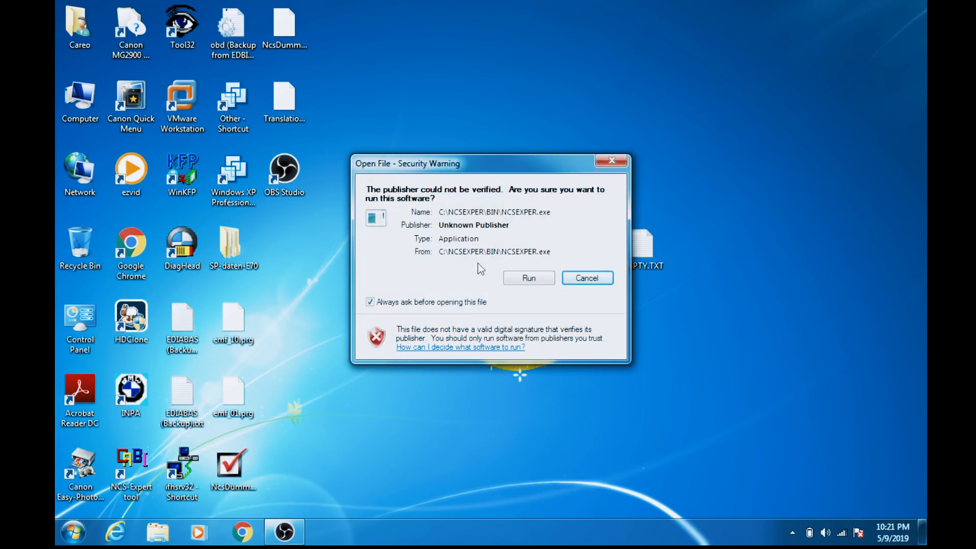
left_click(527, 277)
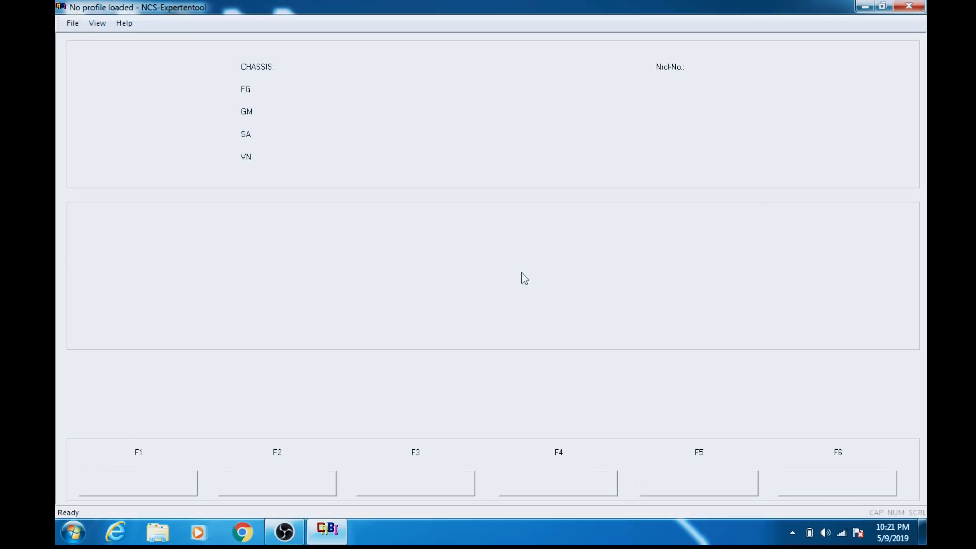
mouse_move(72, 23)
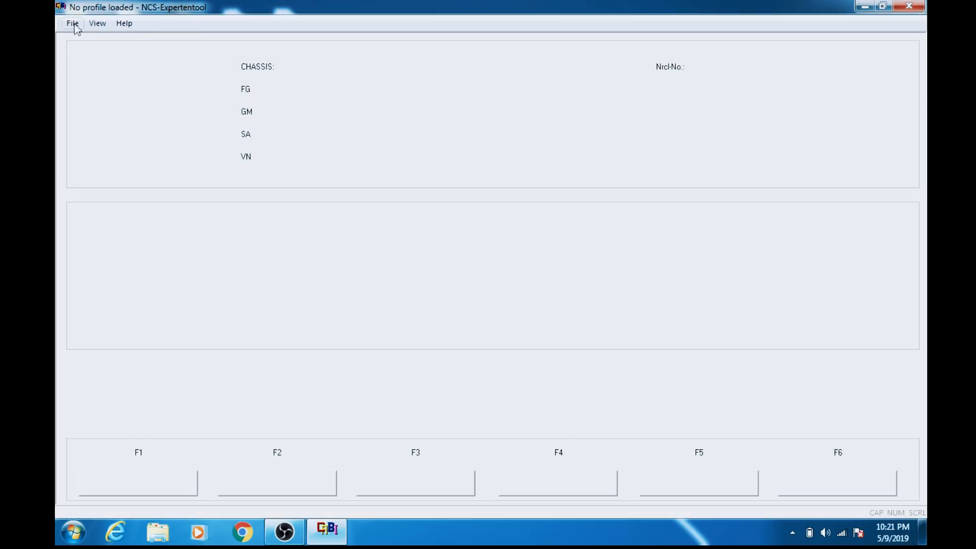
left_click(72, 23)
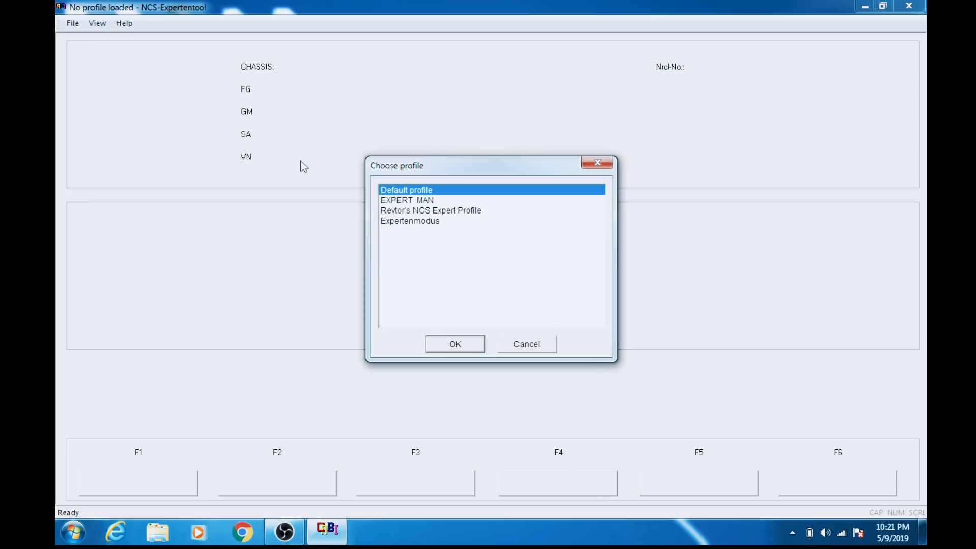
left_click(429, 211)
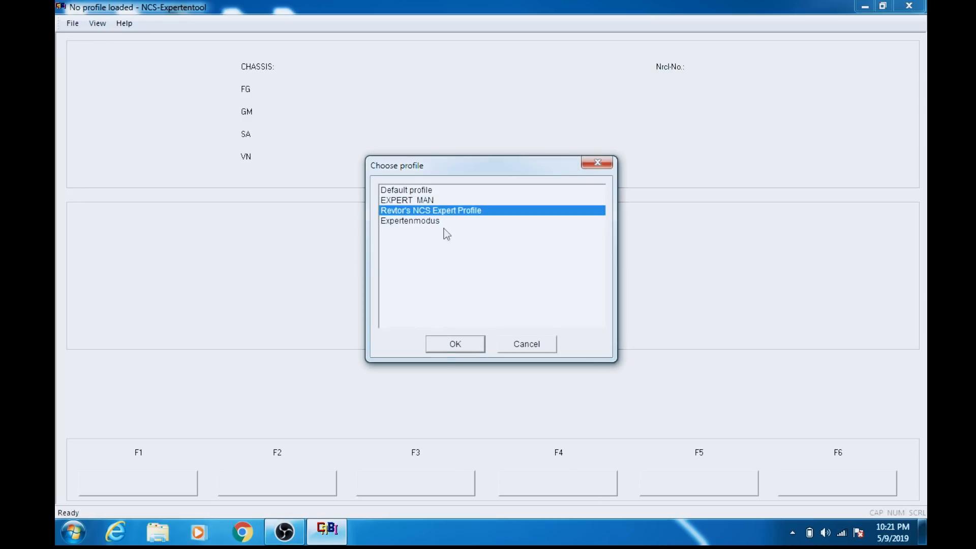
left_click(455, 343)
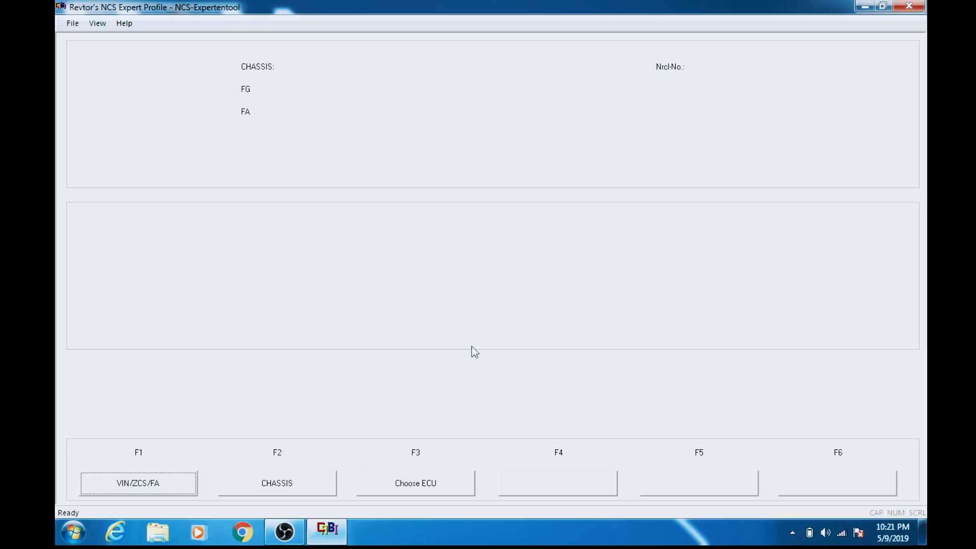
mouse_move(147, 490)
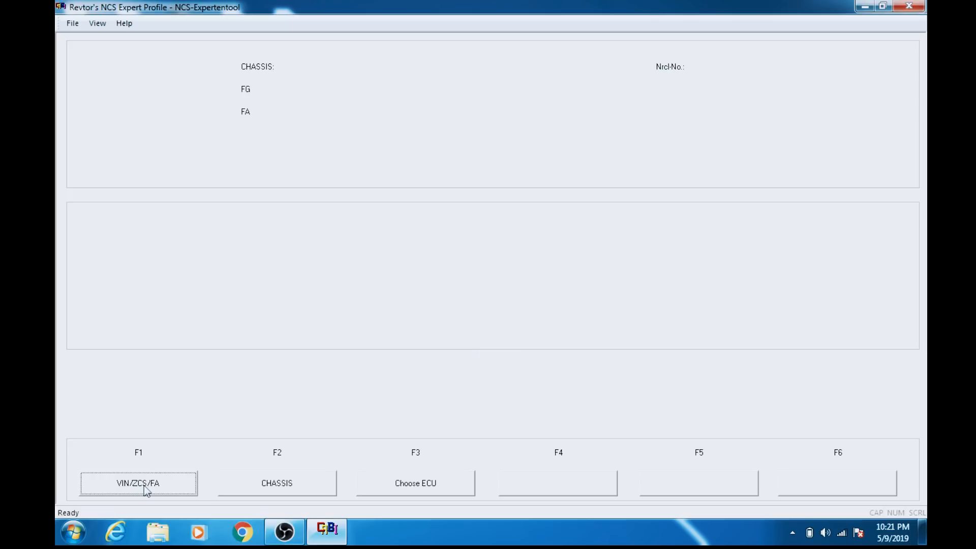
Read the vehicle order from the CAS module for chassis E89, then go back to the main functions
left_click(277, 483)
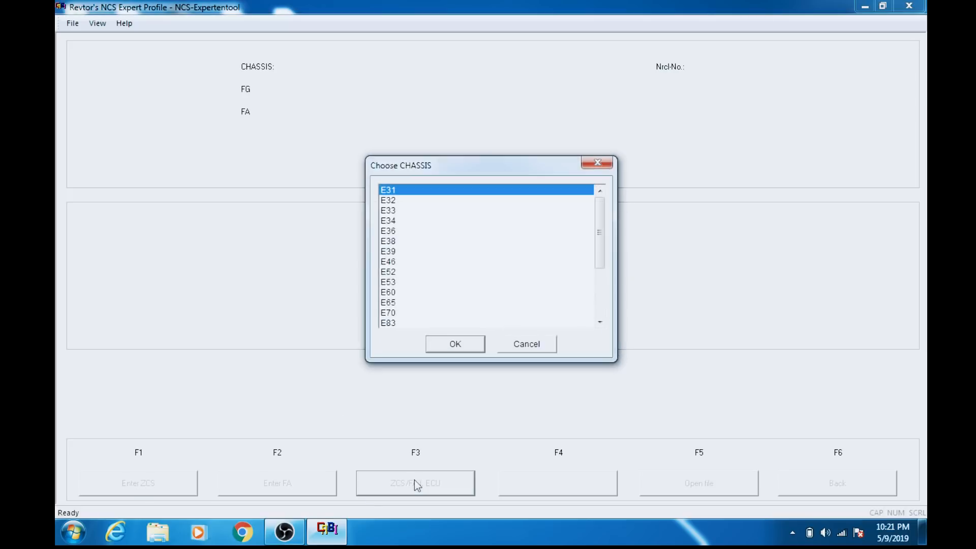
scroll("down", 3)
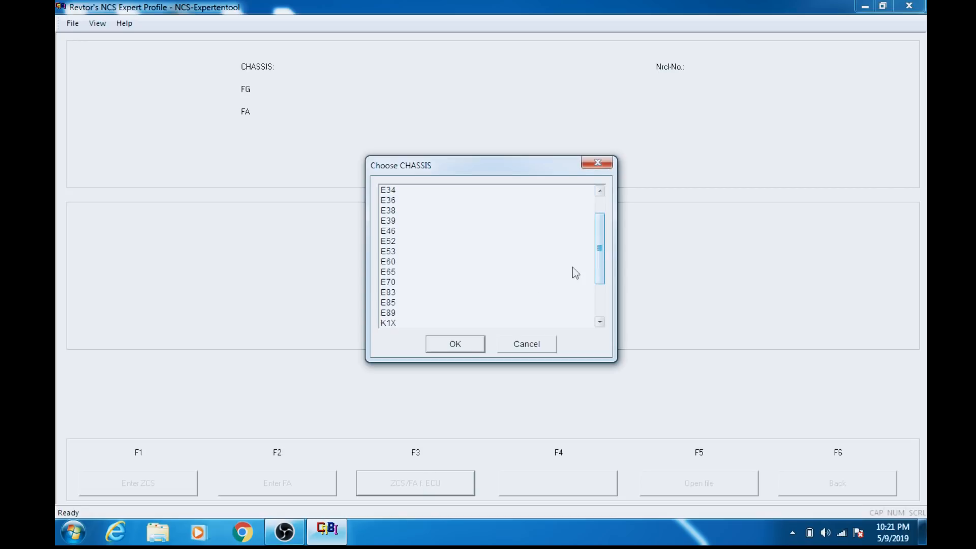
left_click(388, 313)
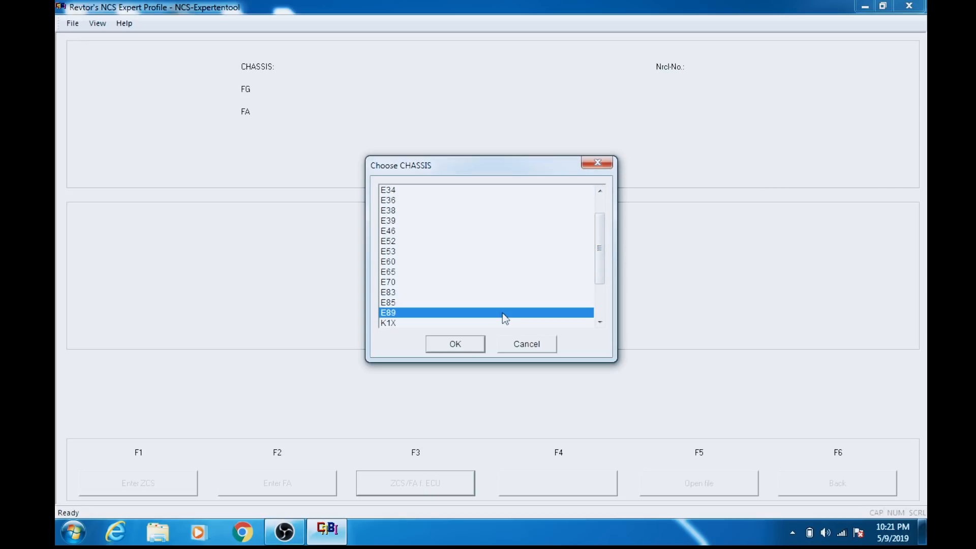
left_click(455, 344)
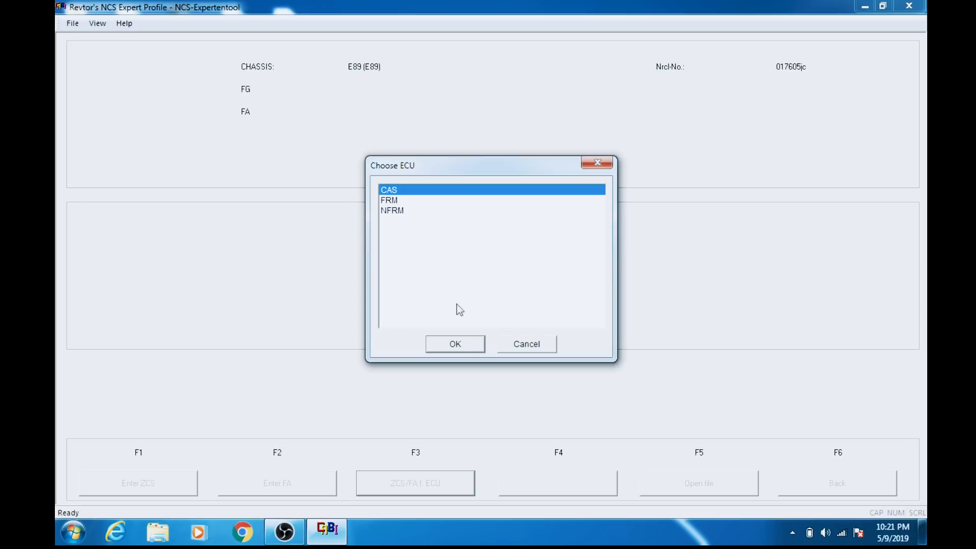
mouse_move(459, 252)
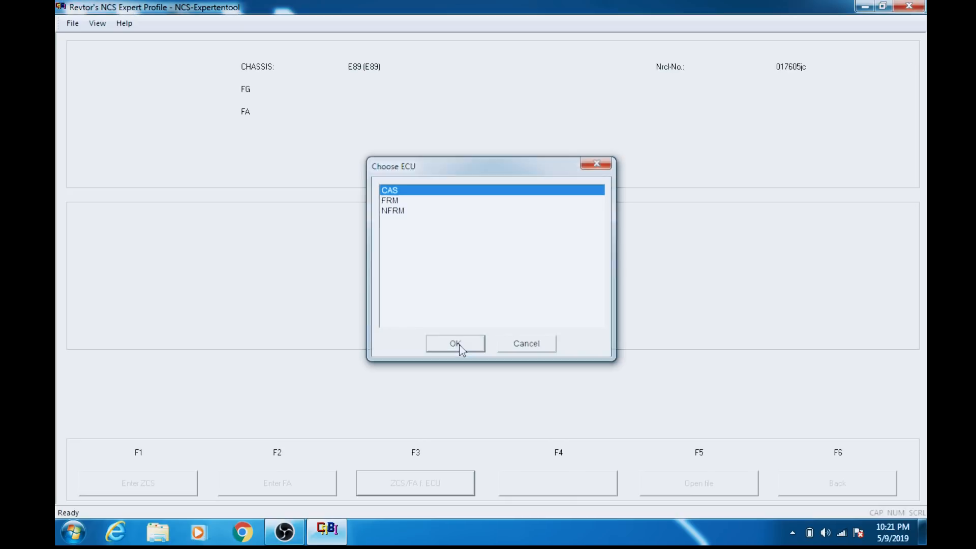
left_click(455, 343)
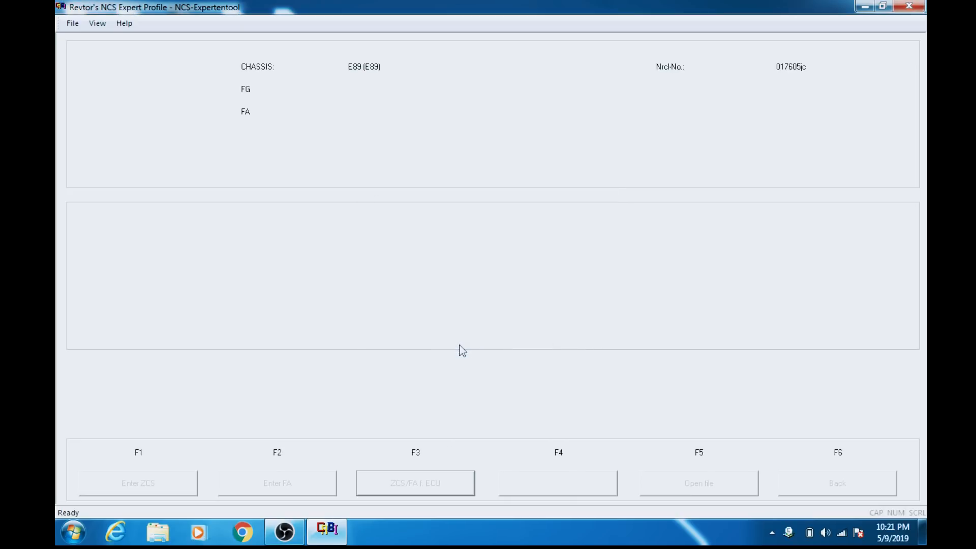
left_click(414, 482)
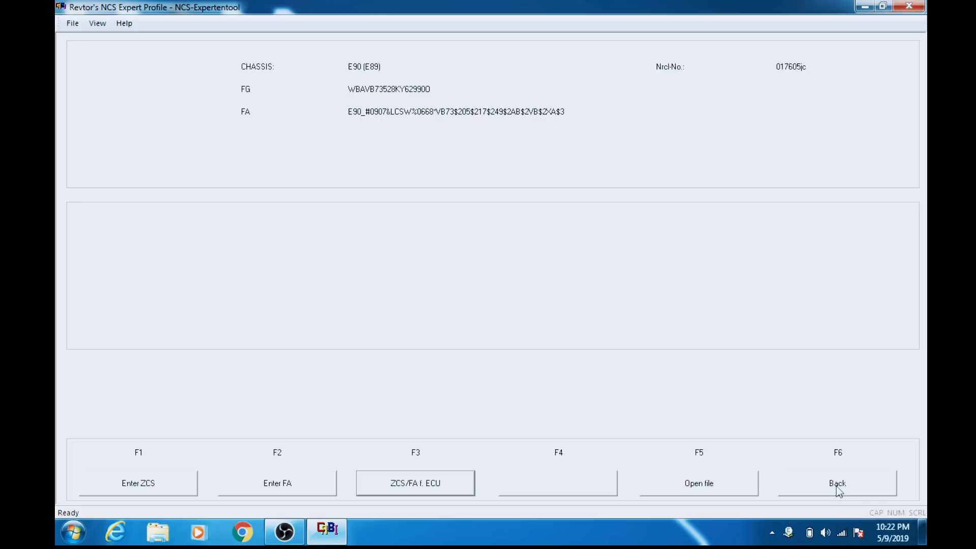
left_click(415, 483)
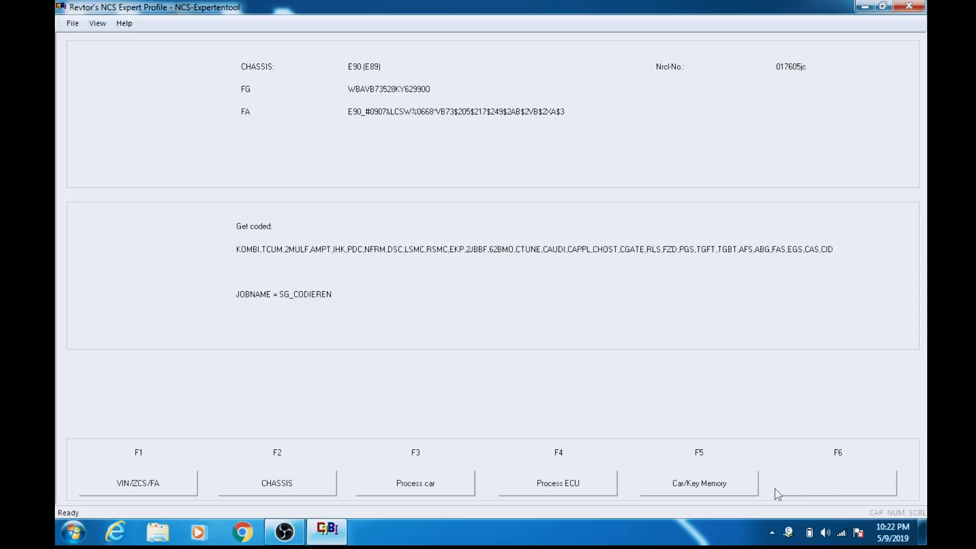
Select the DSC module, read its coding into a trace file, and close the Notepad trace
left_click(557, 482)
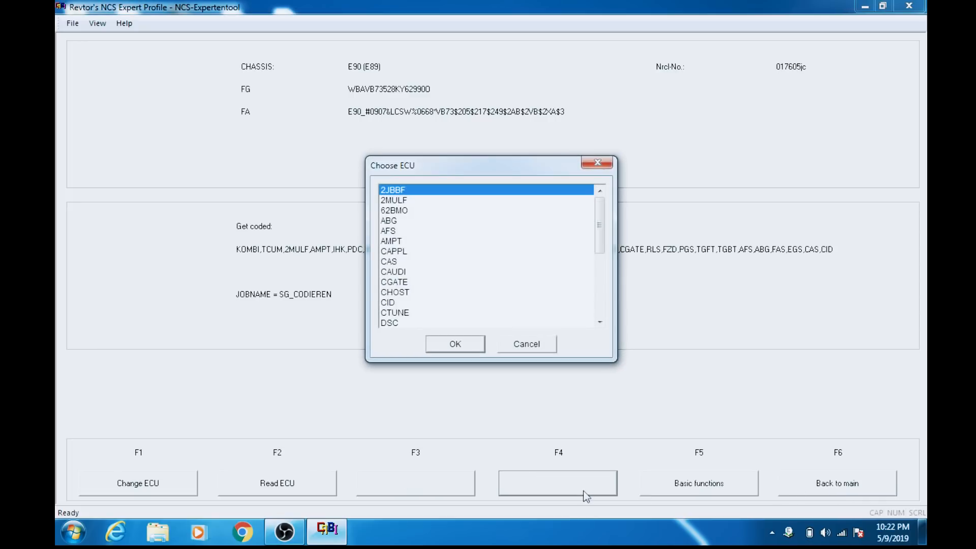
mouse_move(433, 332)
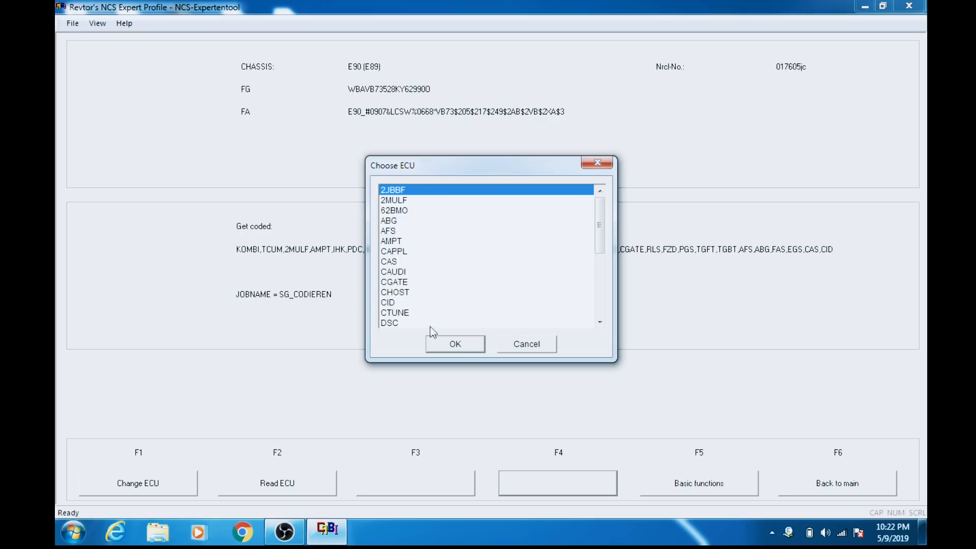
left_click(454, 344)
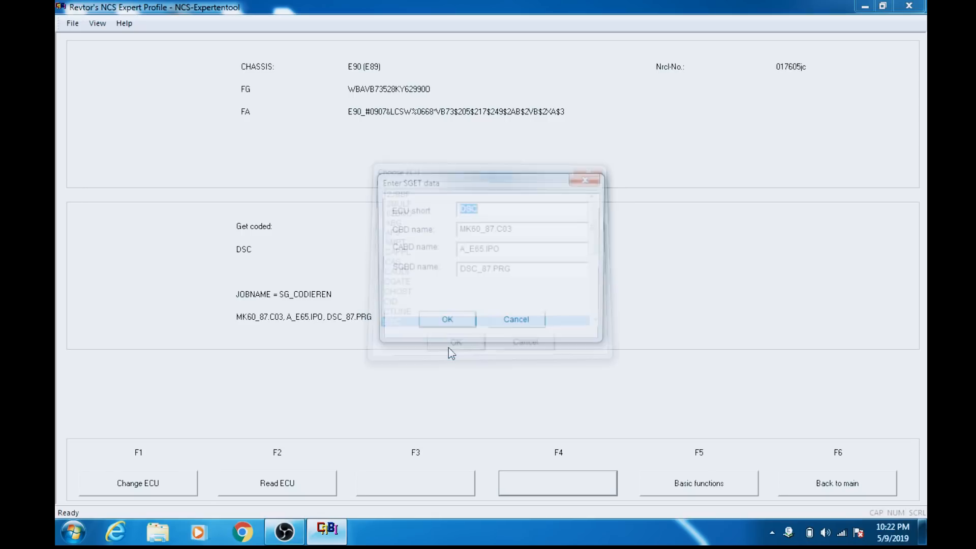
left_click(447, 319)
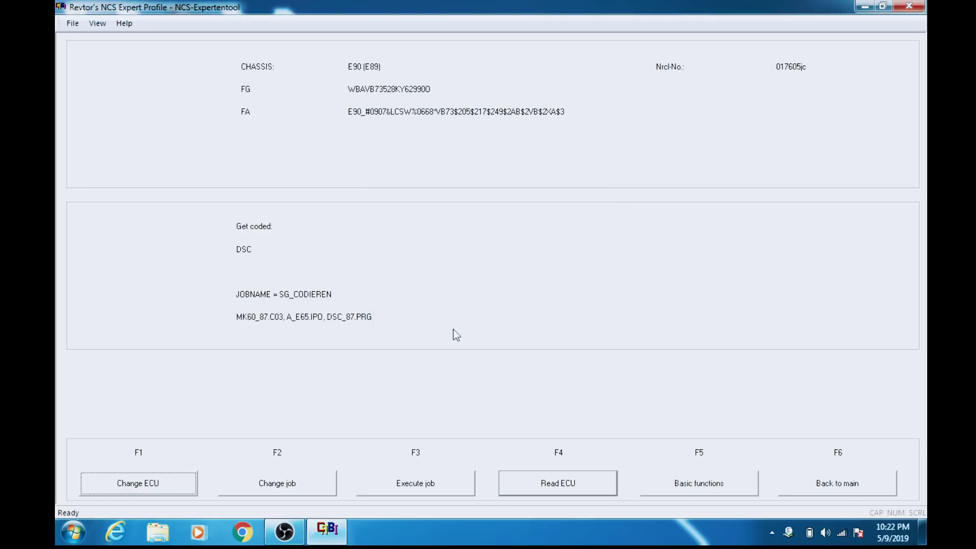
left_click(557, 483)
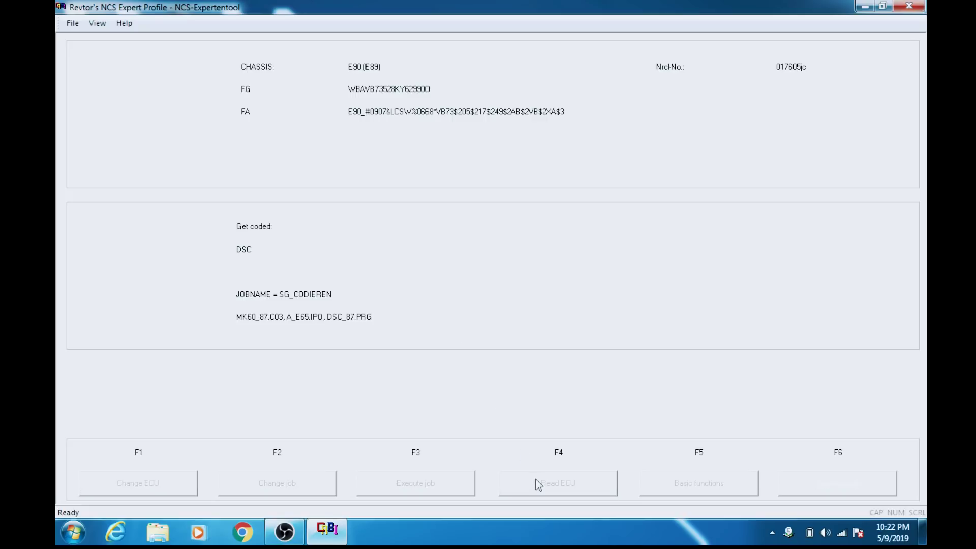
left_click(557, 482)
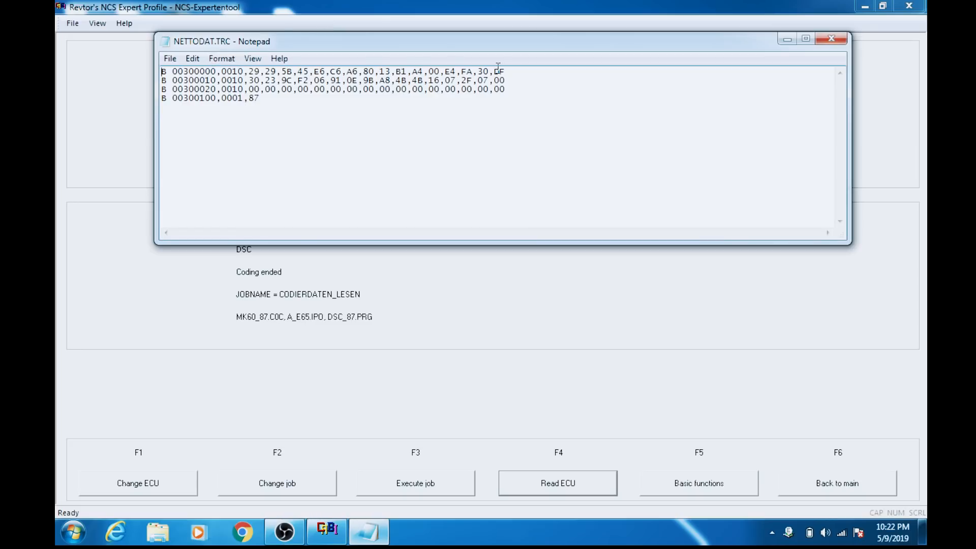
left_click(831, 38)
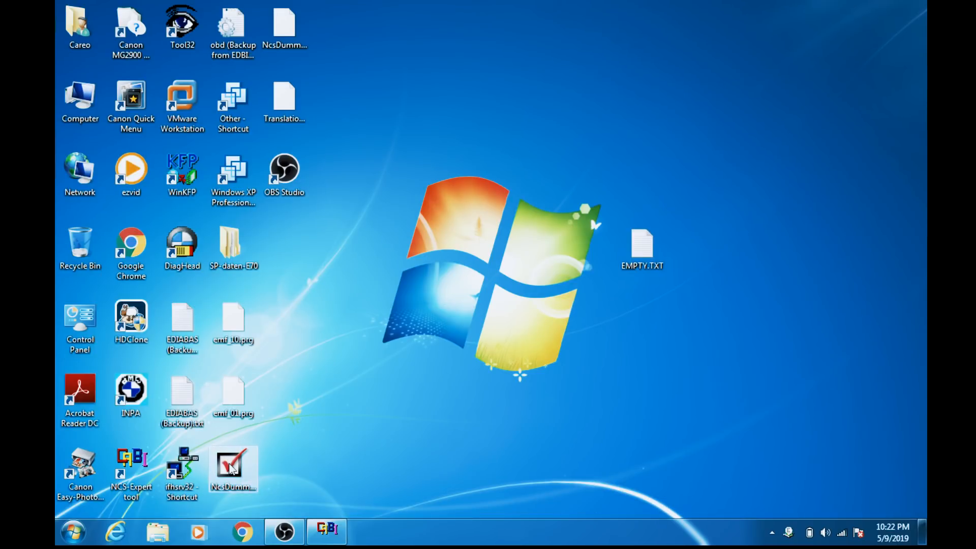
Launch NCS Dummy, check NCS Expert's DSC module name, and load the MK60_87.C03 functions
double_click(233, 468)
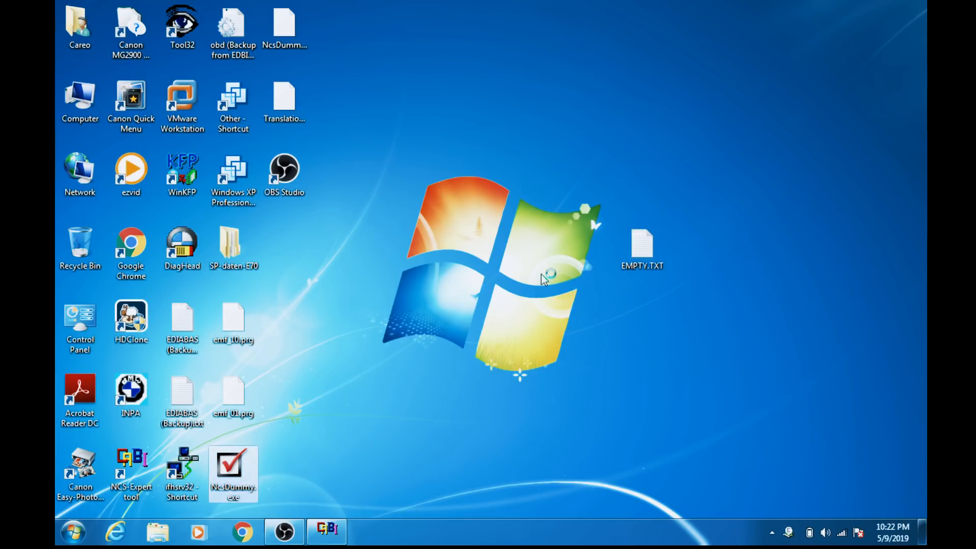
double_click(233, 473)
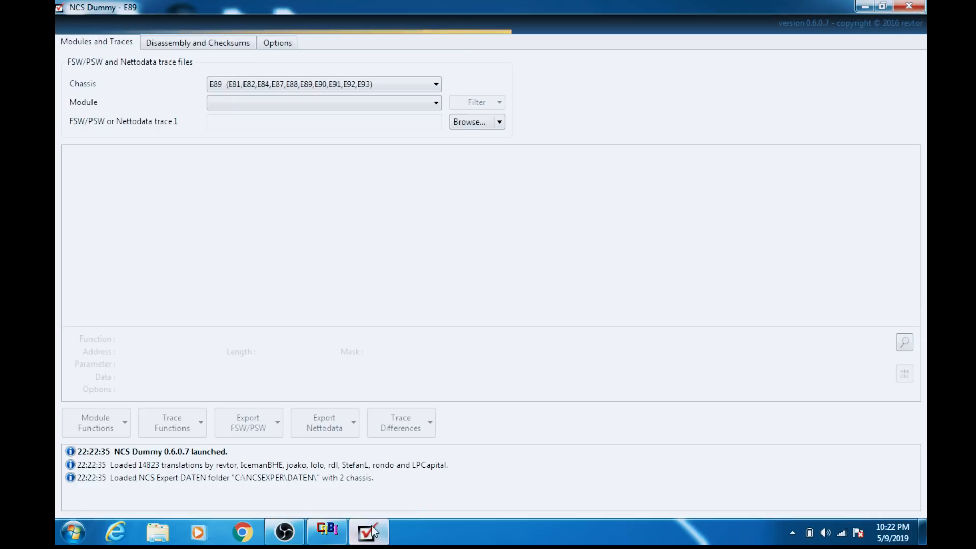
left_click(369, 532)
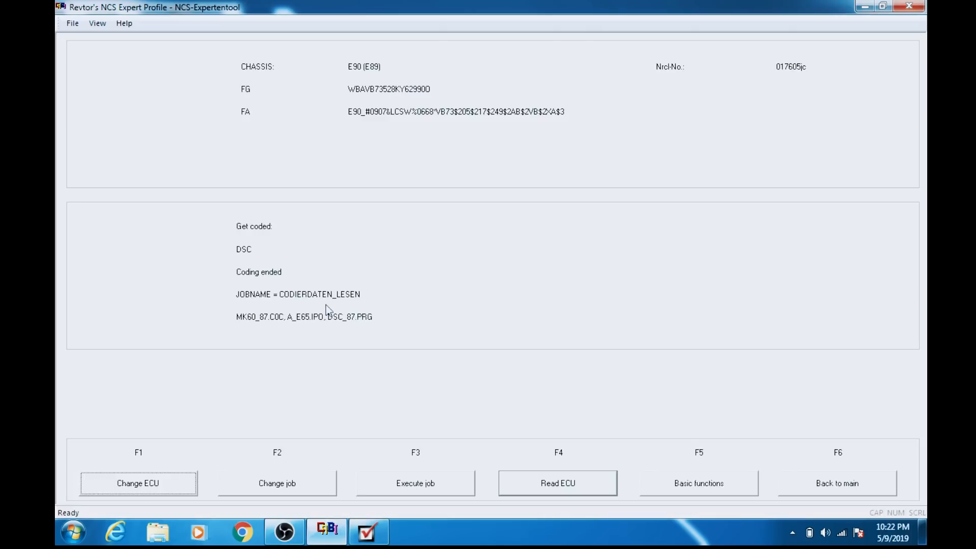
mouse_move(268, 326)
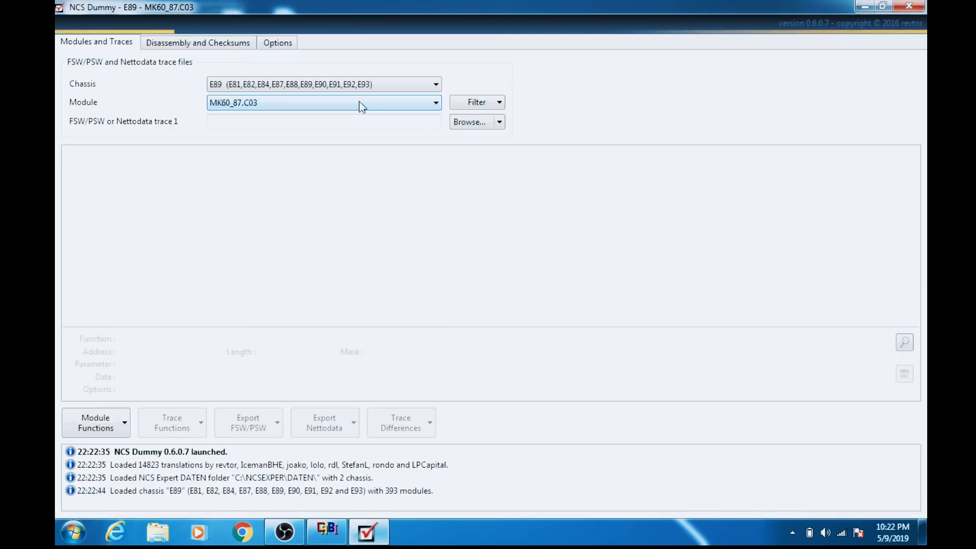
left_click(96, 422)
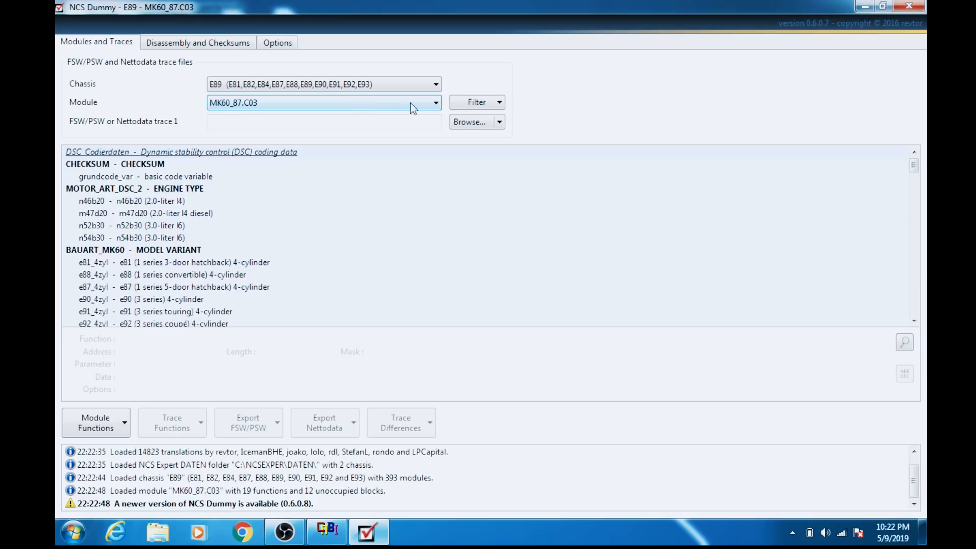
Switch to module MK60_87.C0C and confirm it matches NCS Expert's module name
left_click(435, 102)
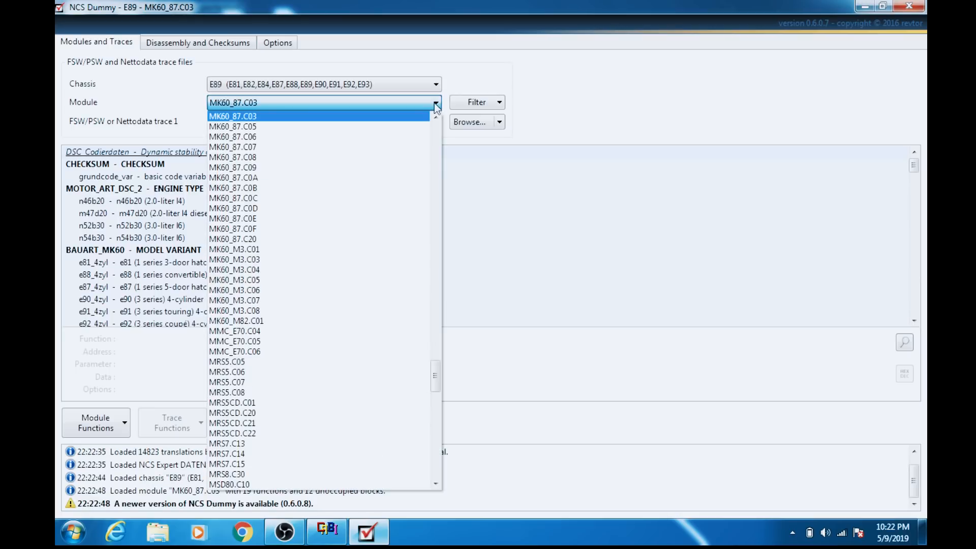
mouse_move(351, 197)
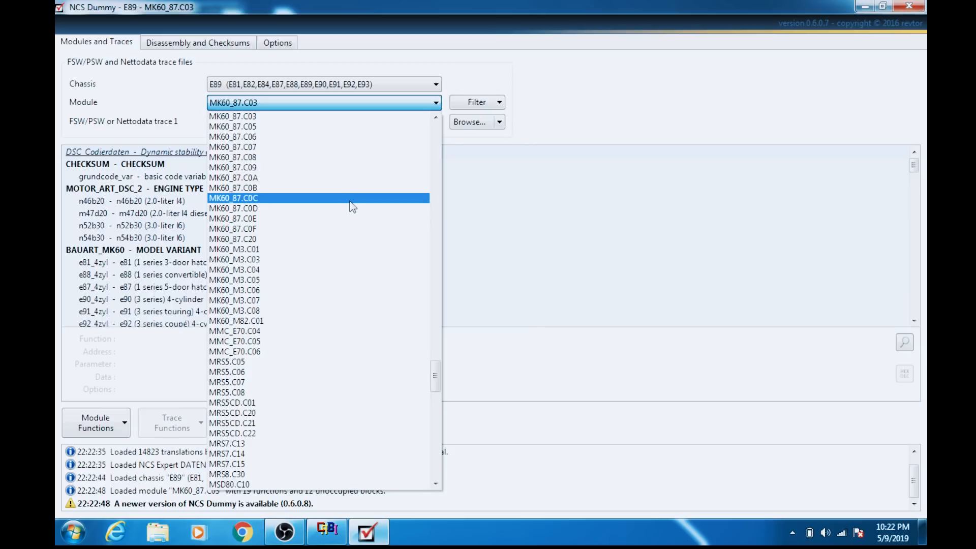
left_click(233, 197)
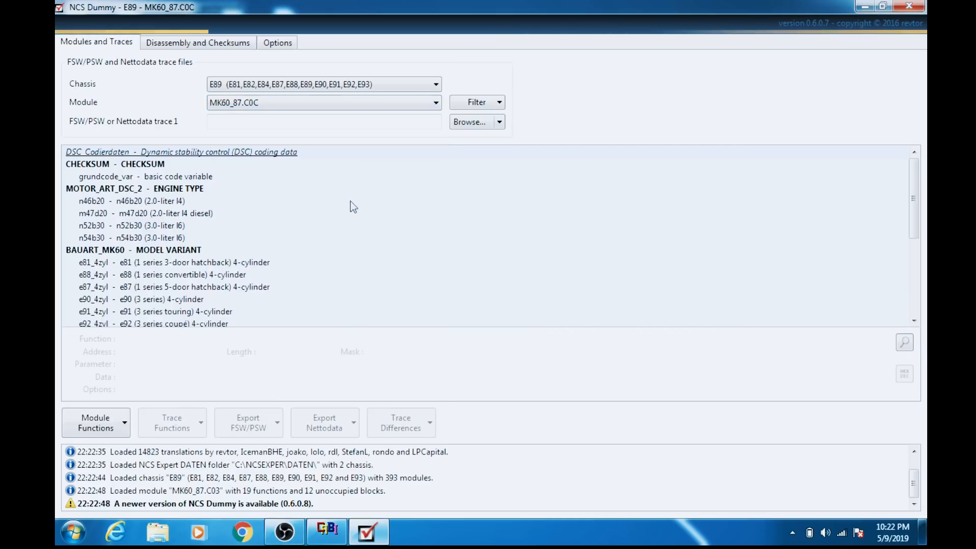
left_click(323, 102)
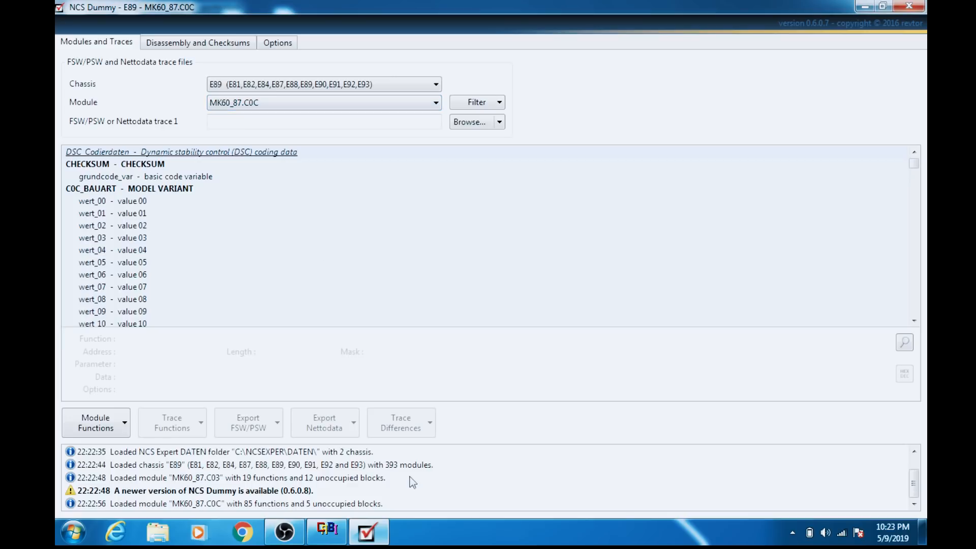
left_click(326, 532)
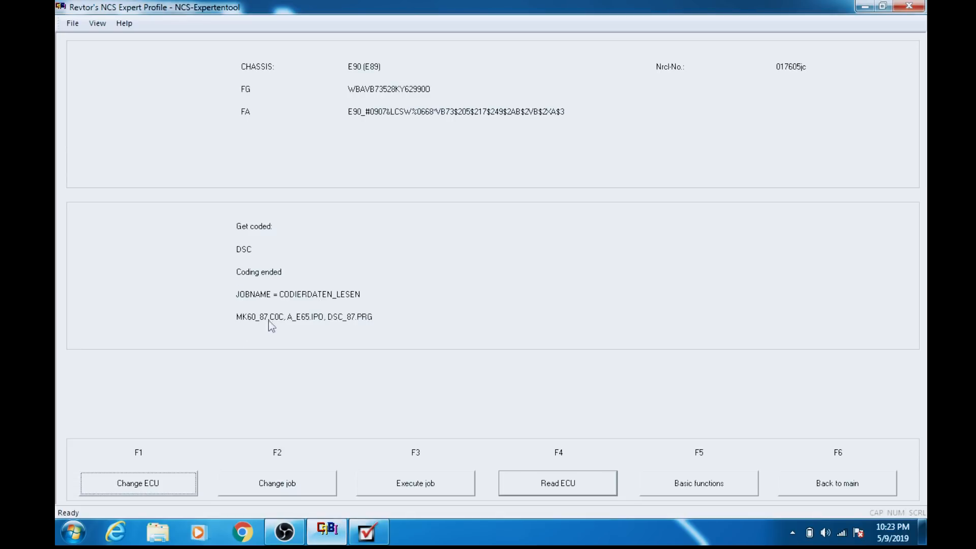
left_click(368, 532)
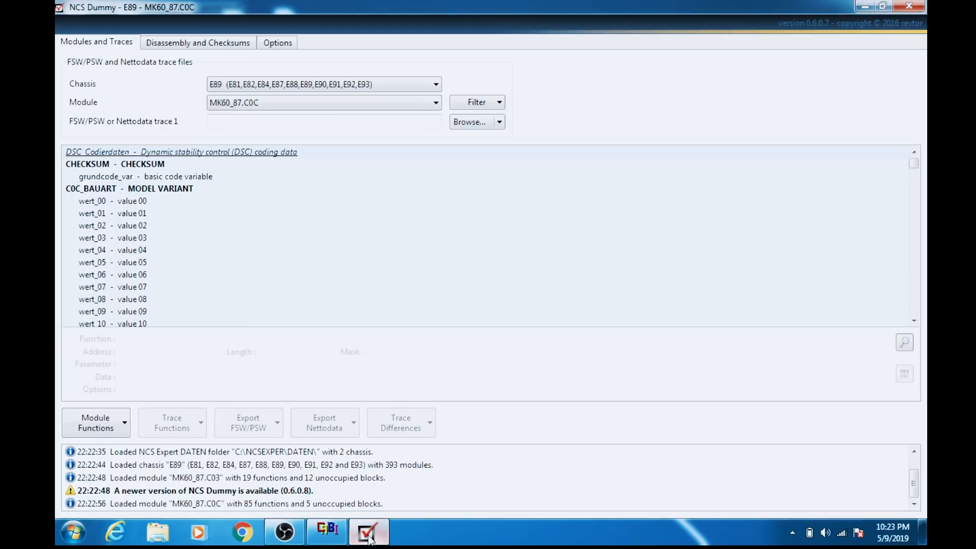
Load the FSW_PSW.TRC trace file from C:\NCSEXPER\WORK
left_click(469, 122)
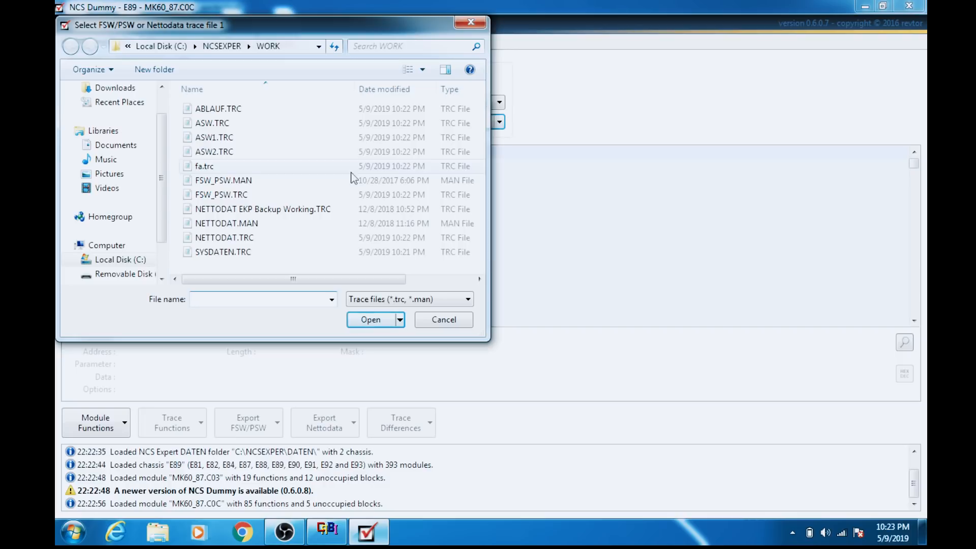
mouse_move(311, 196)
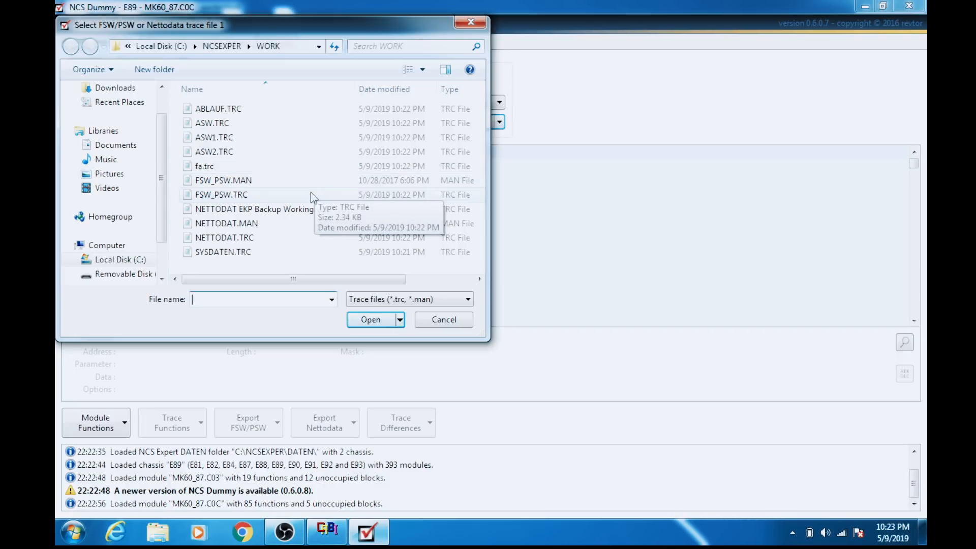
mouse_move(274, 205)
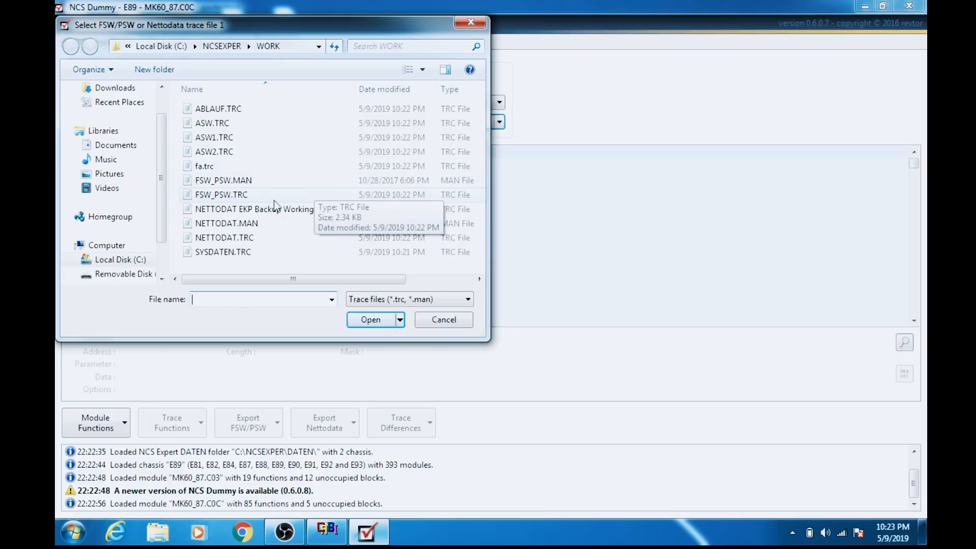
left_click(221, 194)
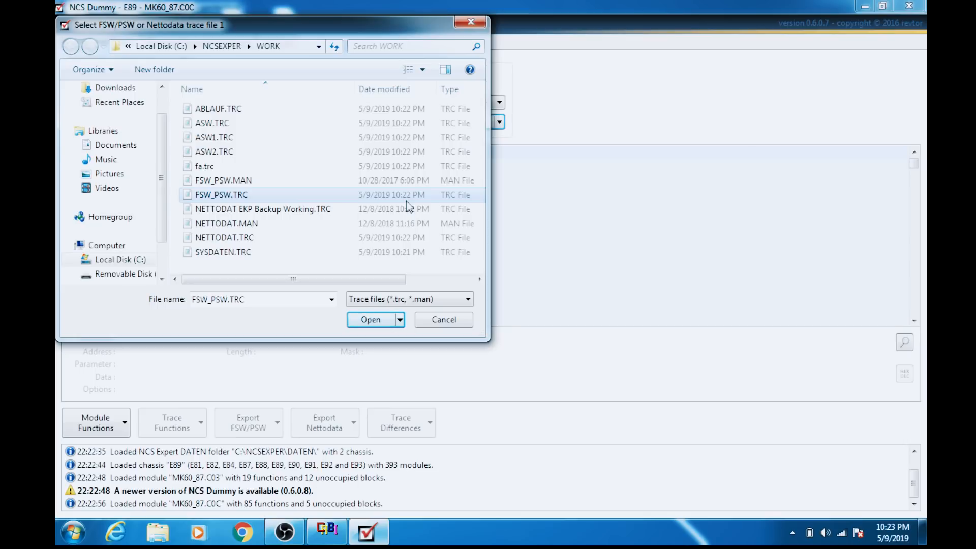
left_click(371, 319)
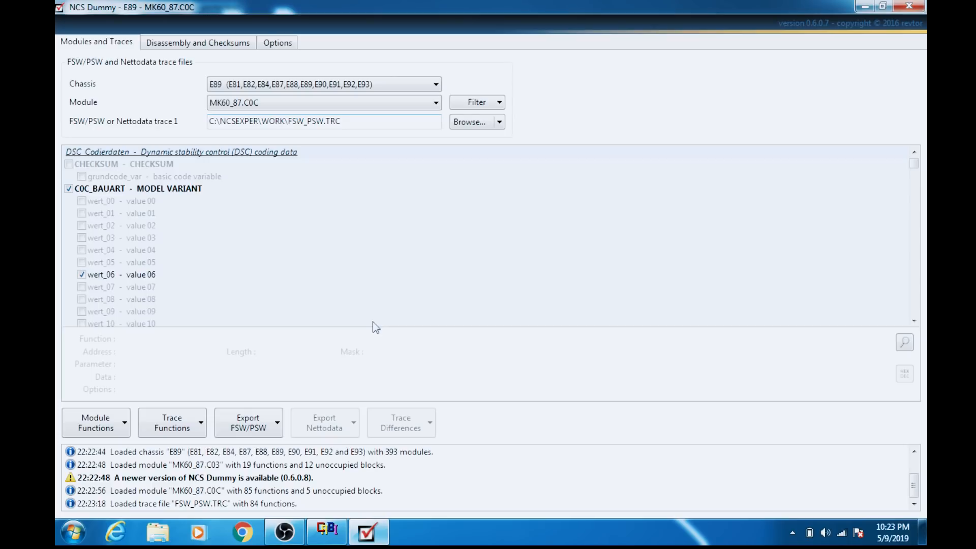
mouse_move(243, 169)
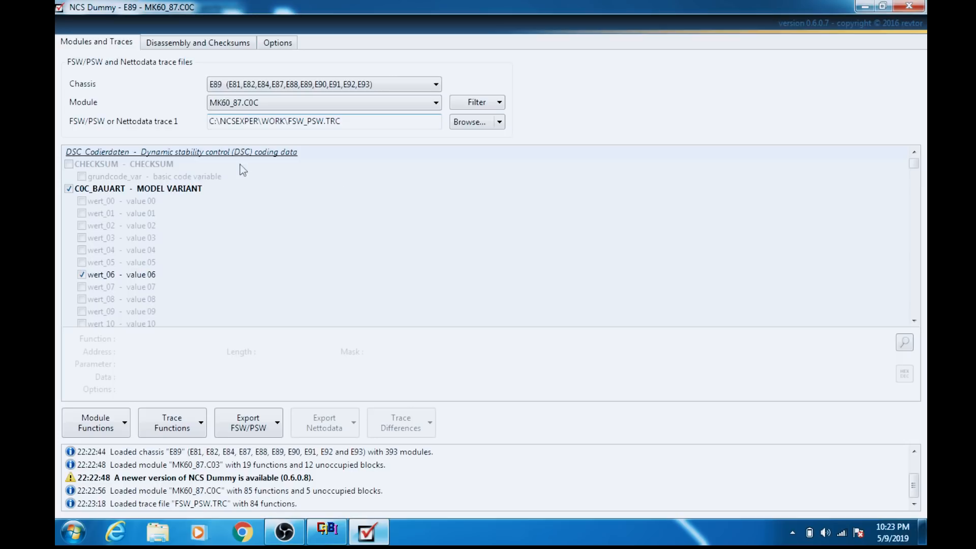
mouse_move(904, 342)
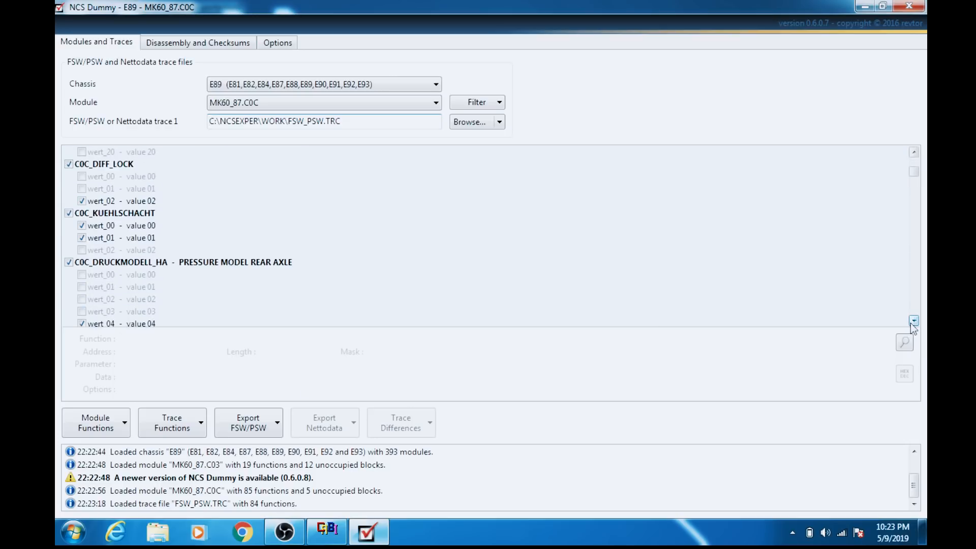
Change C0C_DIFF_LOCK coding from wert_02 to wert_00 (value 00)
left_click(913, 151)
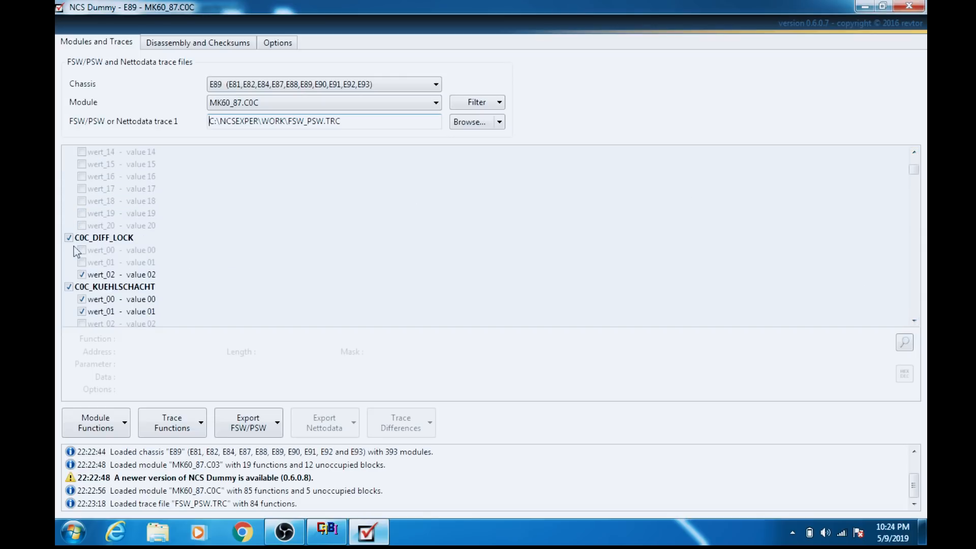
mouse_move(103, 237)
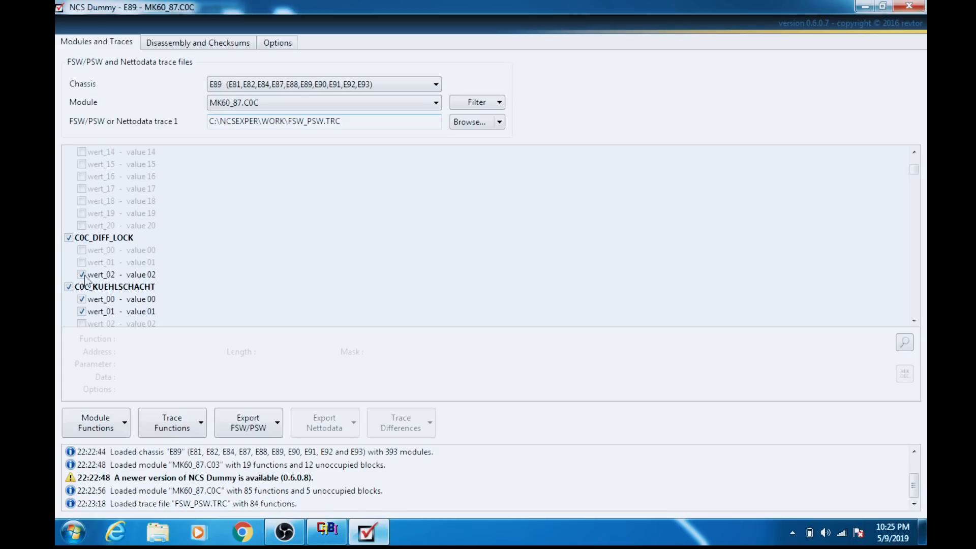
left_click(111, 250)
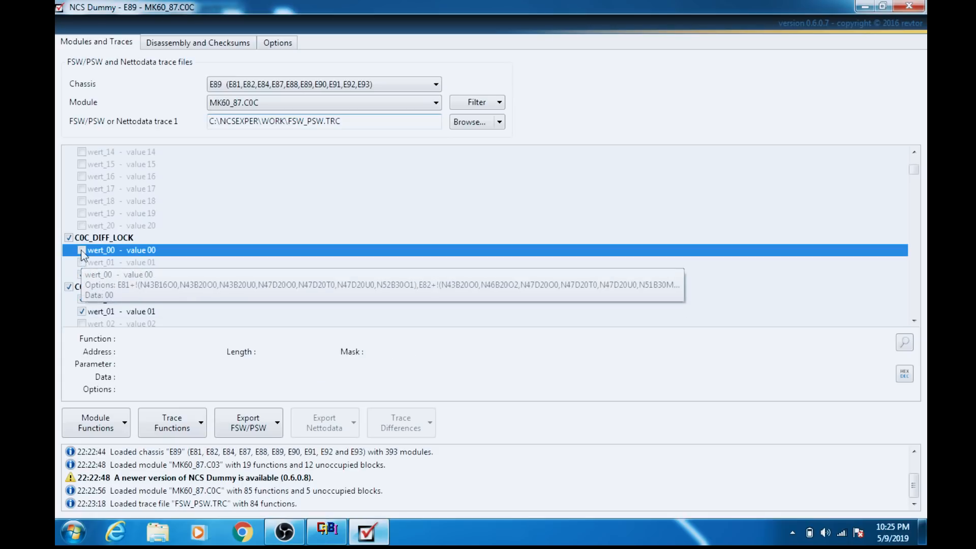
left_click(82, 249)
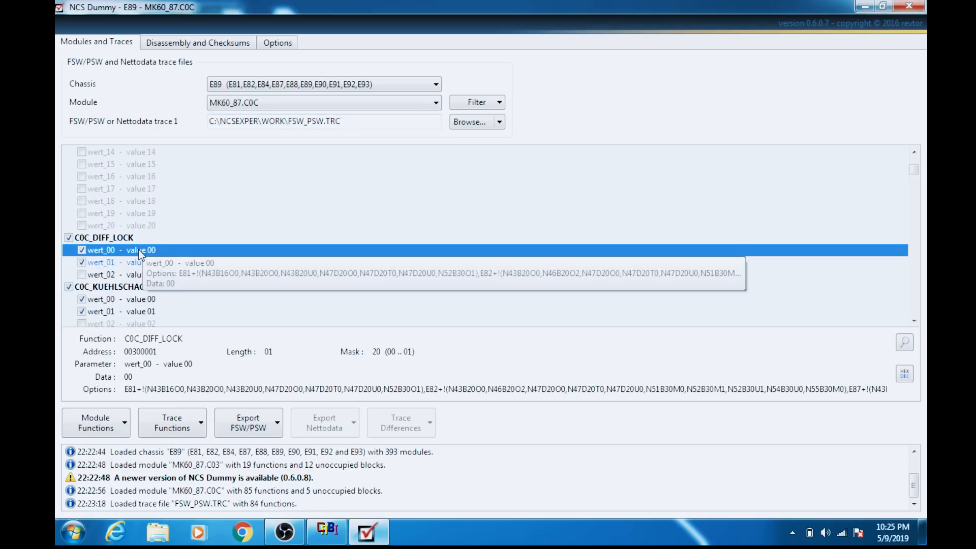
mouse_move(128, 262)
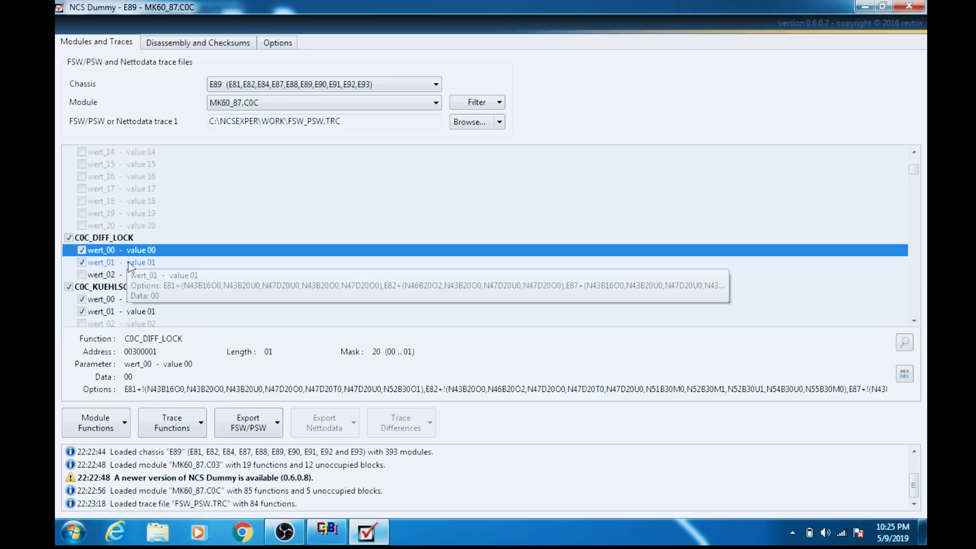
mouse_move(279, 249)
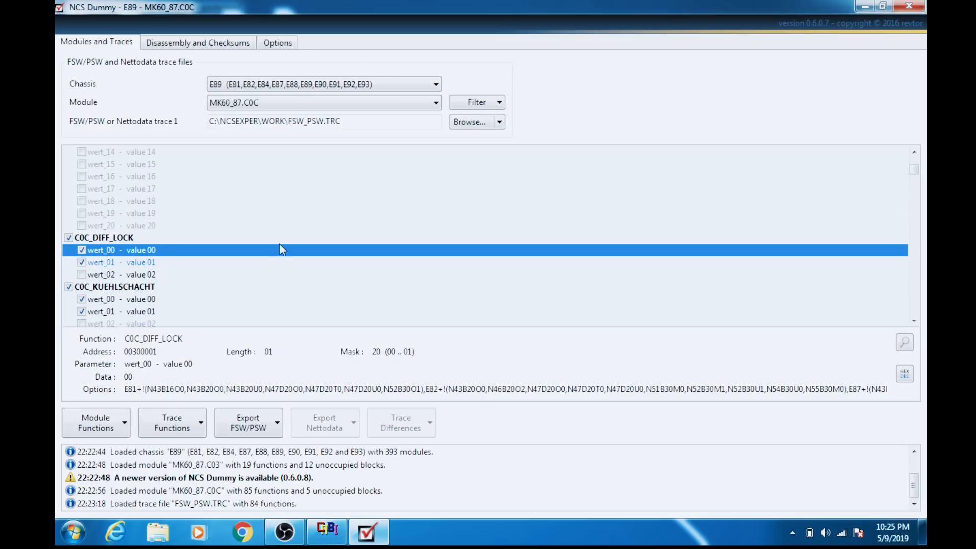
mouse_move(909, 321)
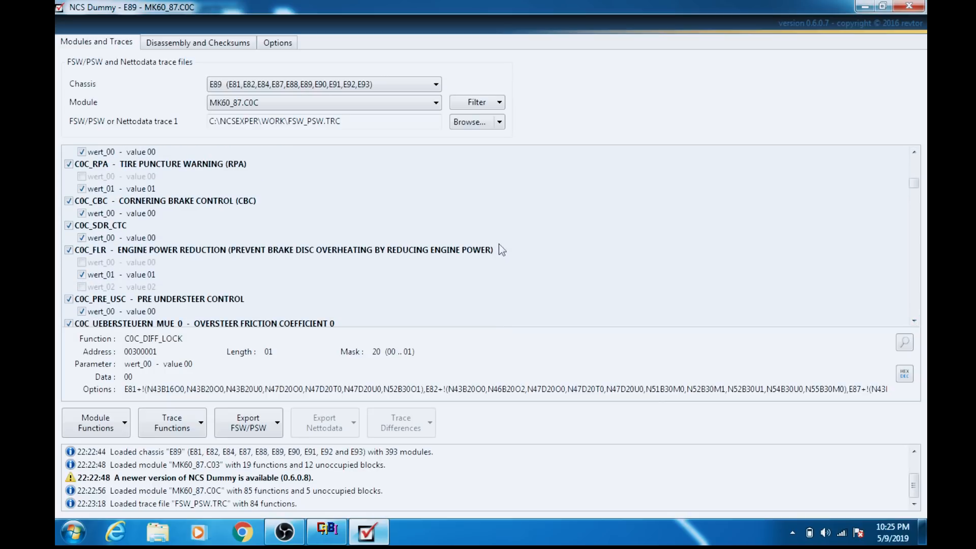
mouse_move(319, 262)
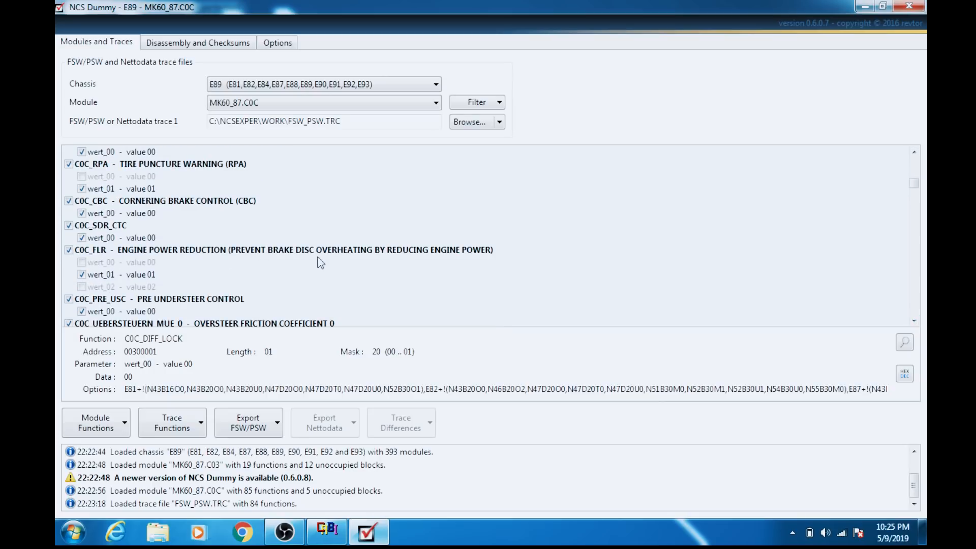
mouse_move(401, 256)
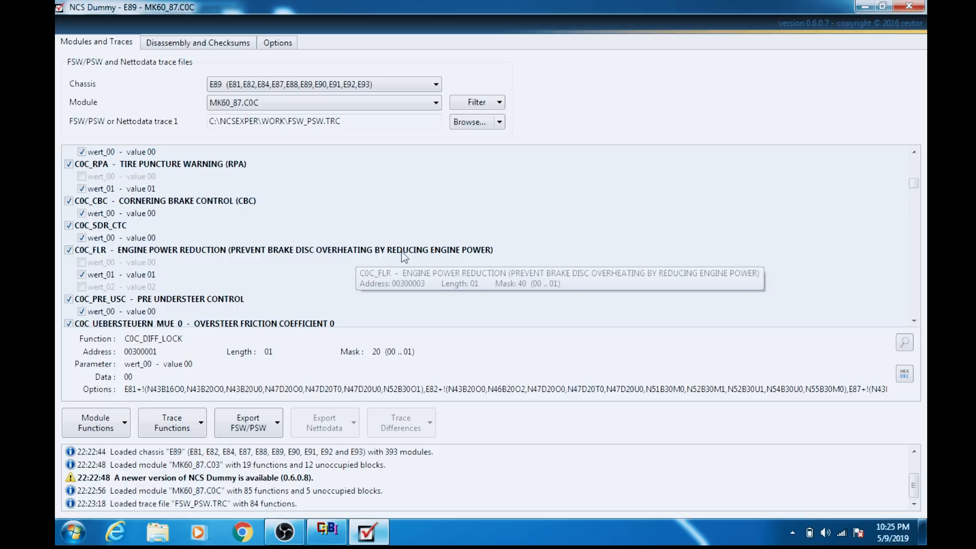
Switch C0C_FLR coding from wert_01 to wert_02 (value 02)
left_click(100, 275)
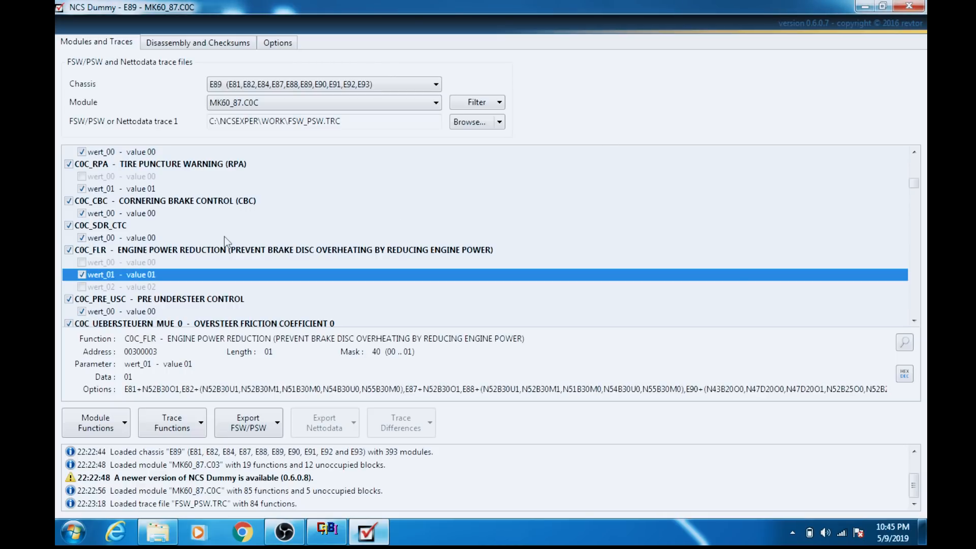
mouse_move(246, 252)
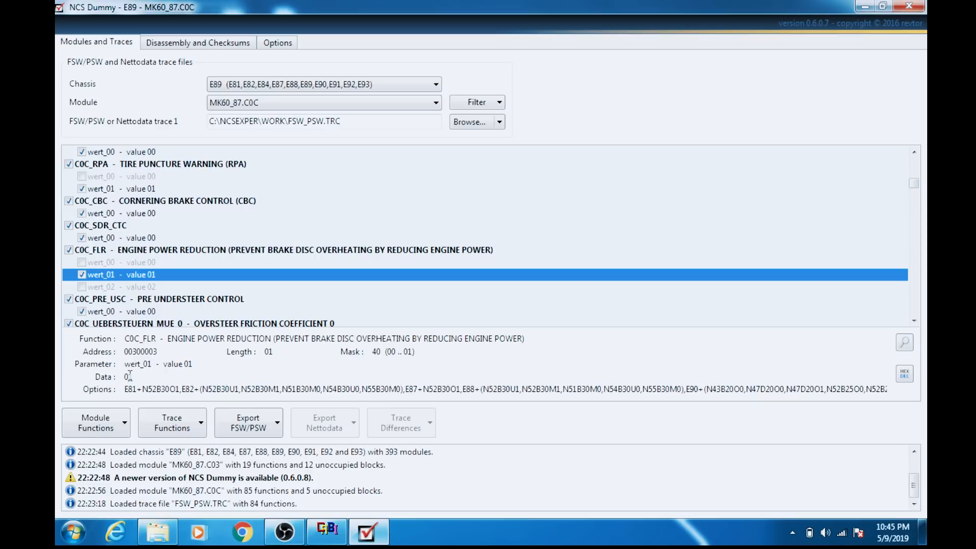
mouse_move(90, 277)
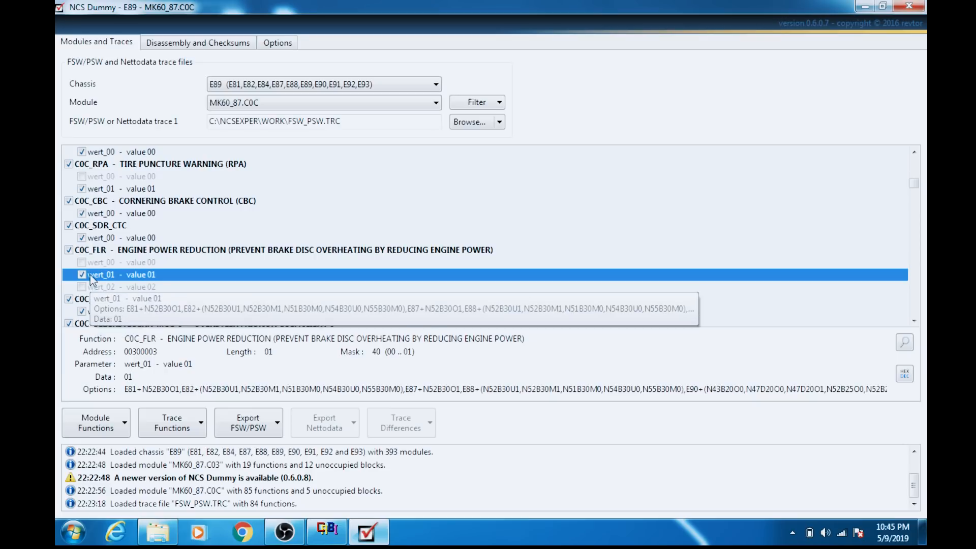
left_click(100, 286)
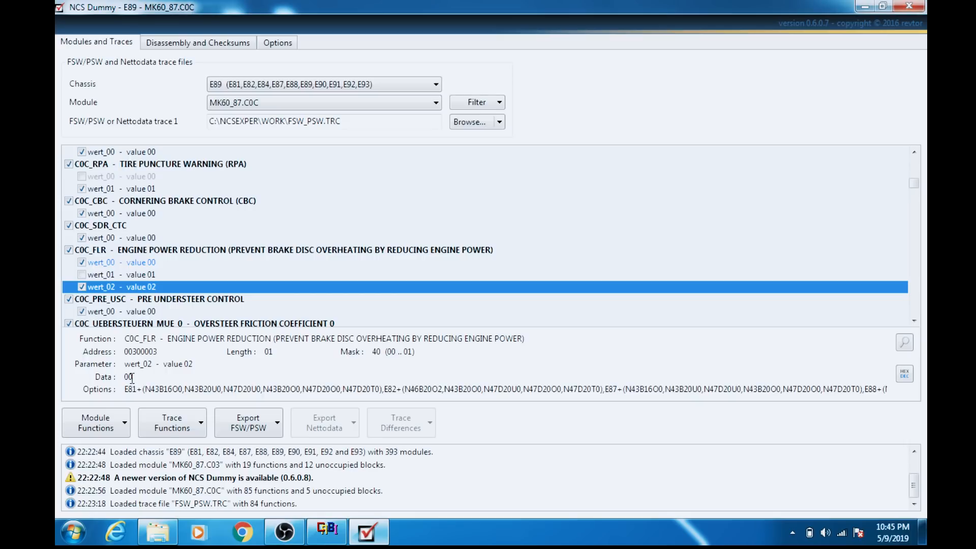
mouse_move(90, 249)
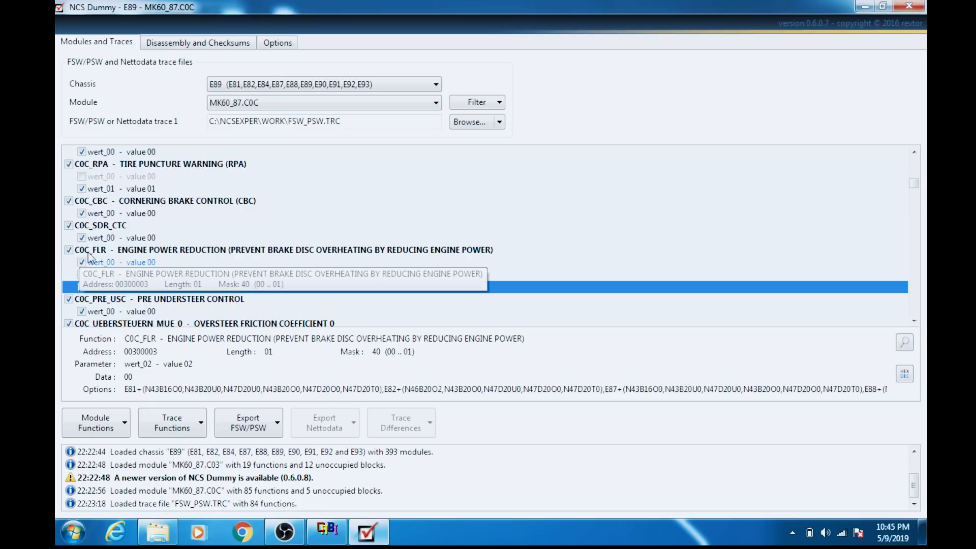
left_click(102, 286)
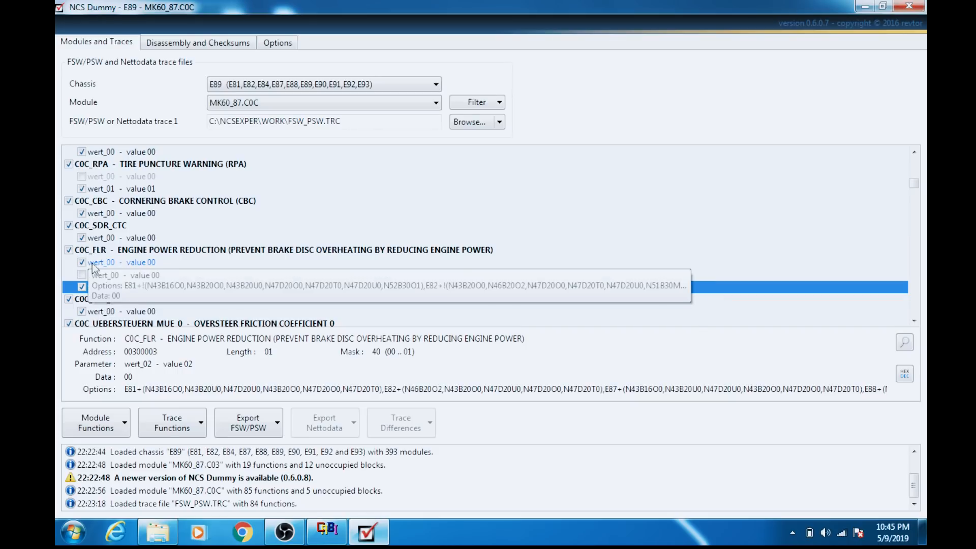
left_click(109, 287)
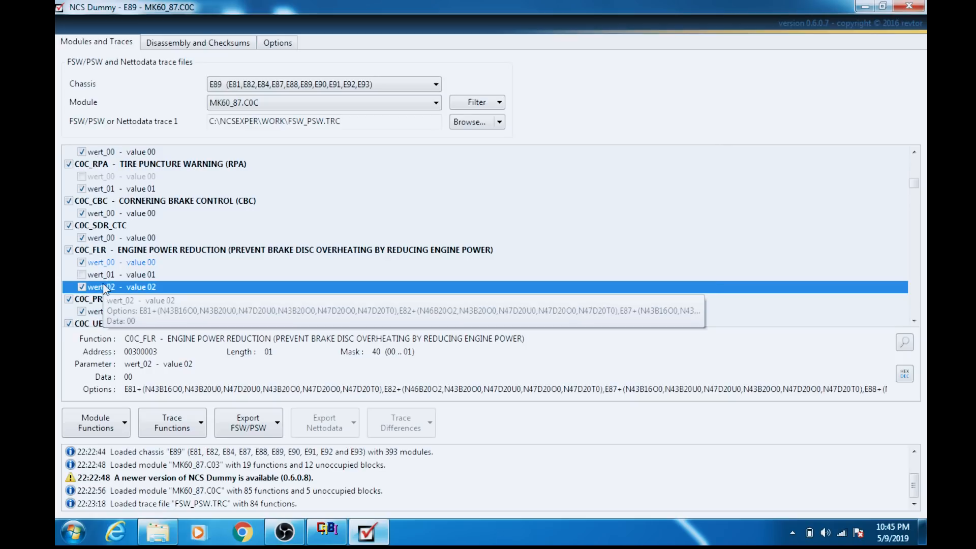
mouse_move(124, 335)
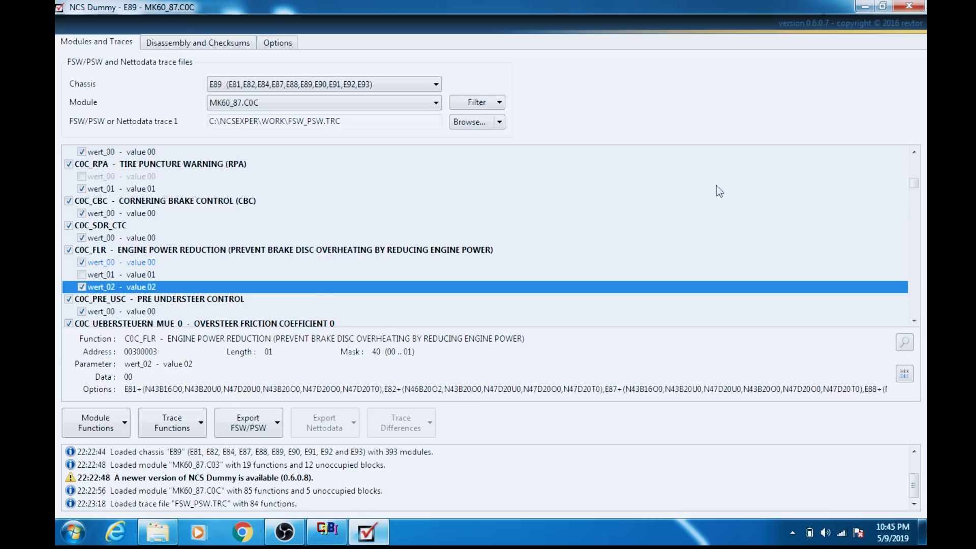
Review the edited coding details, including C0C_FLR wert_02
left_click(912, 153)
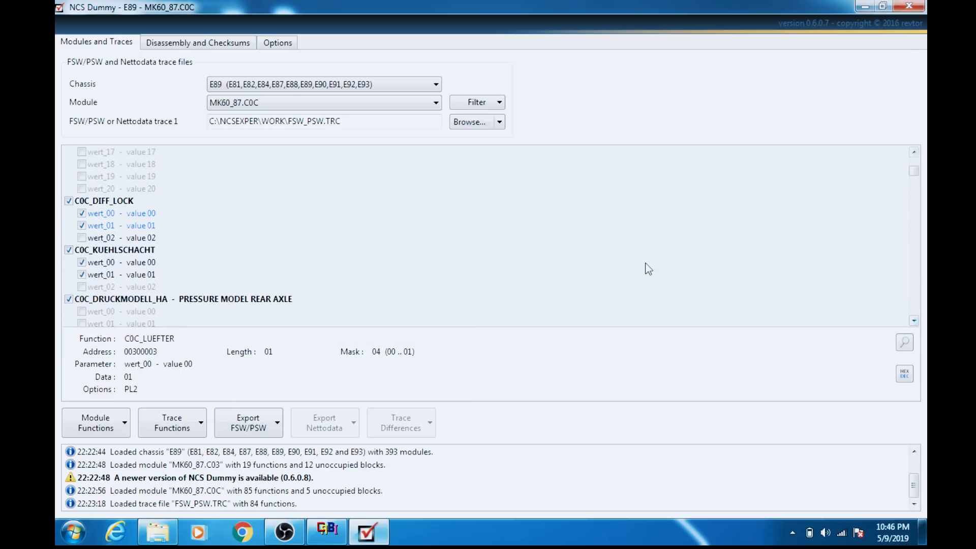
mouse_move(84, 243)
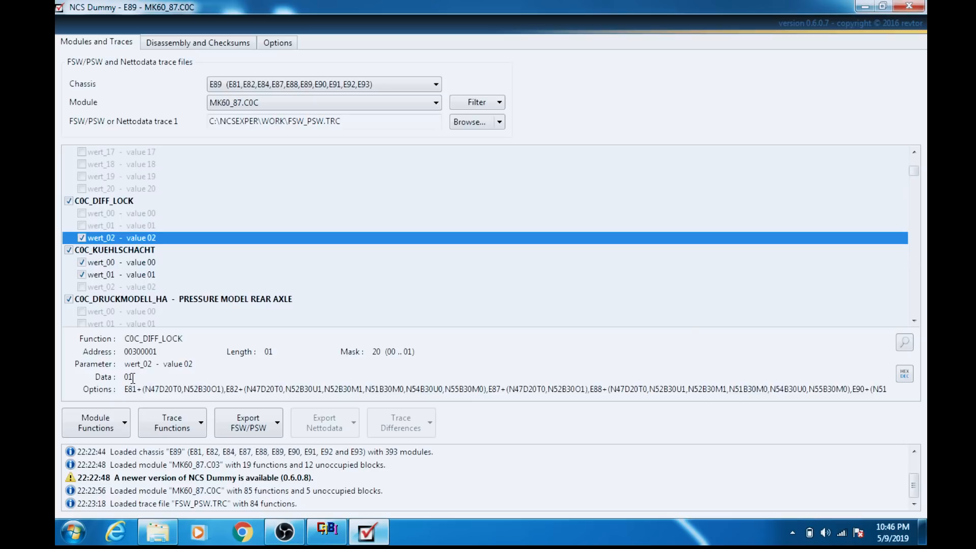
mouse_move(118, 287)
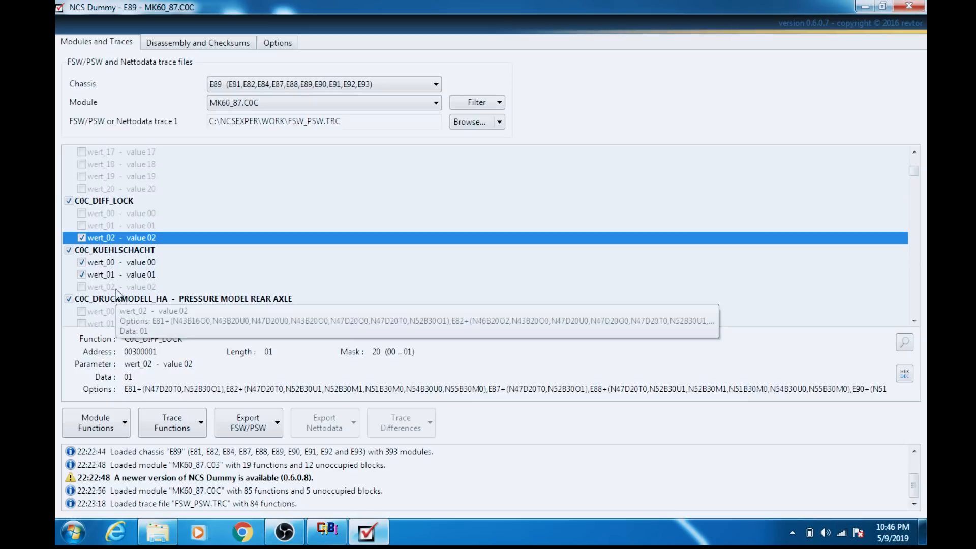
left_click(112, 213)
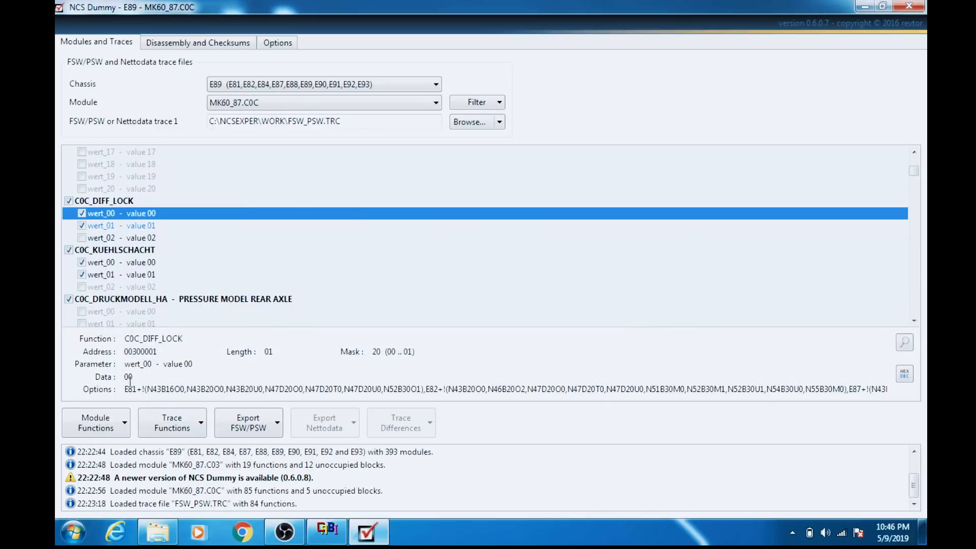
mouse_move(615, 339)
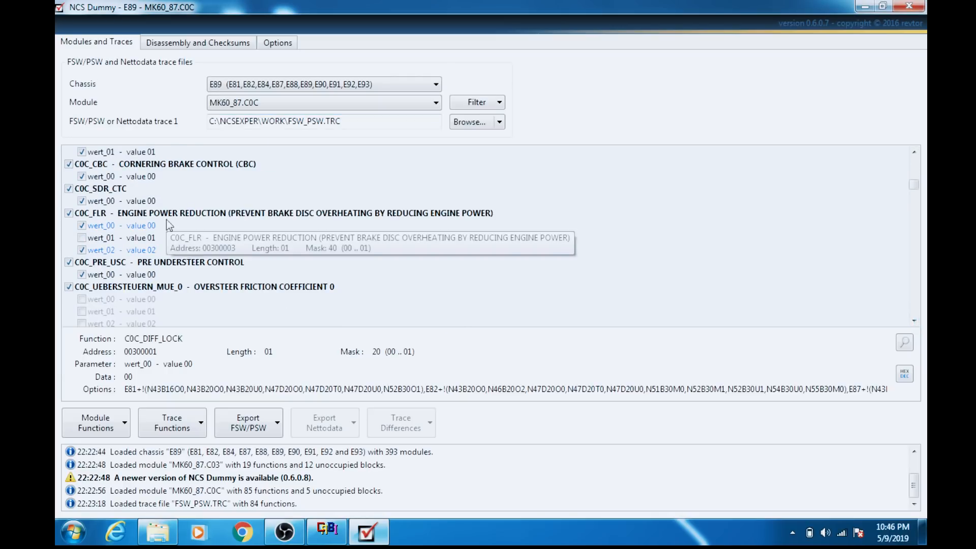
left_click(108, 249)
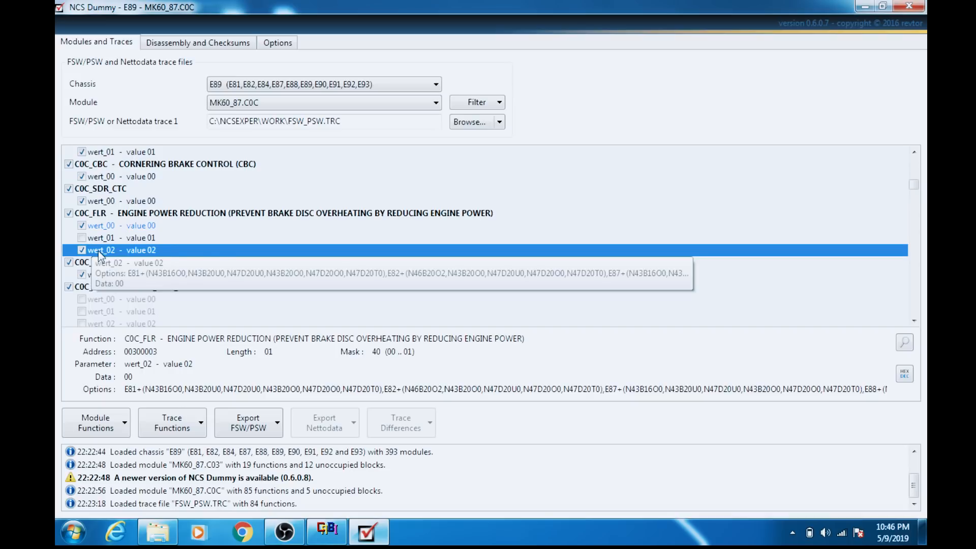
mouse_move(335, 414)
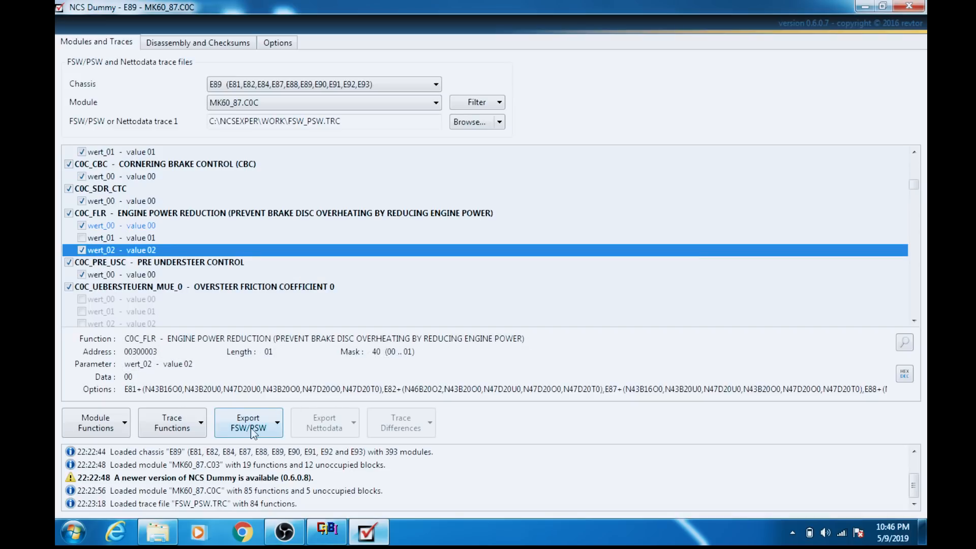
Export the coding as FSW_PSW.MAN and return to NCS Expert
left_click(248, 422)
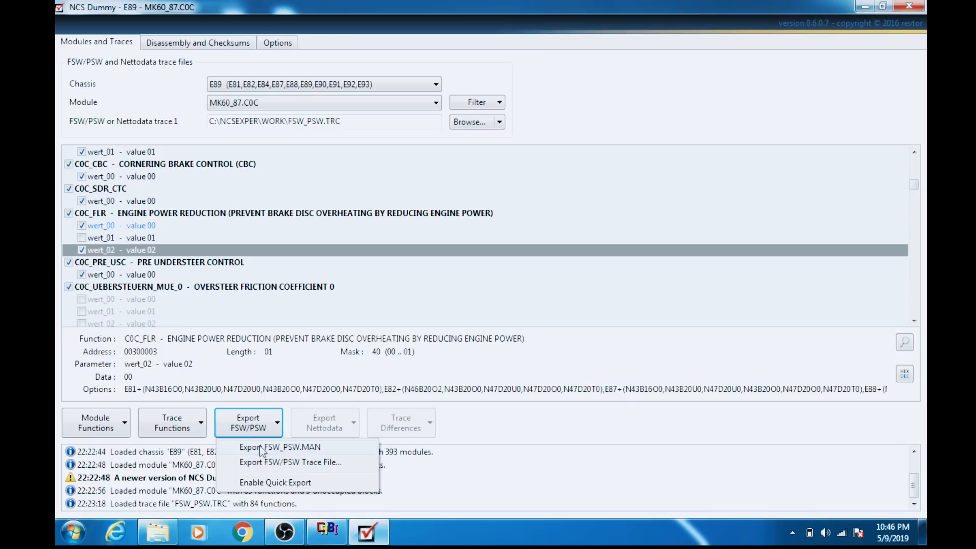
mouse_move(298, 451)
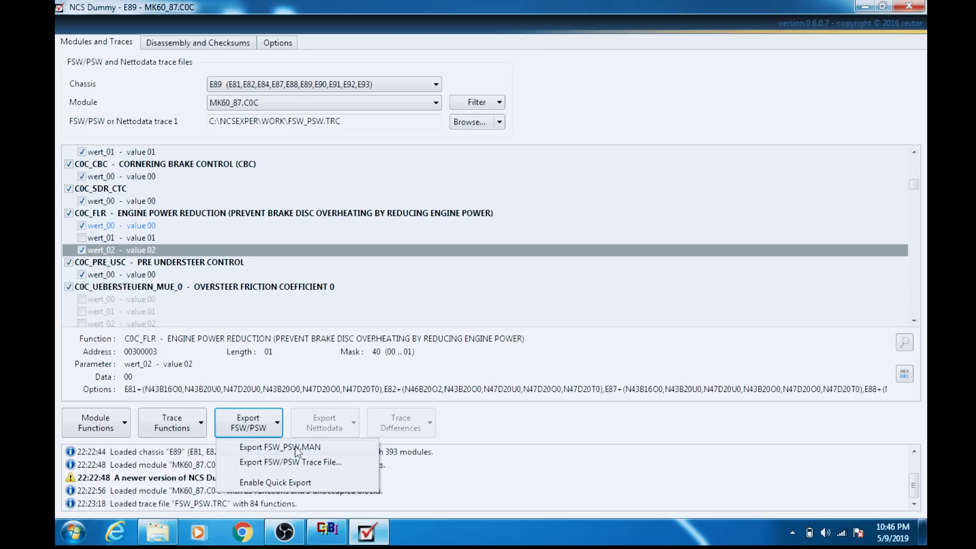
left_click(280, 446)
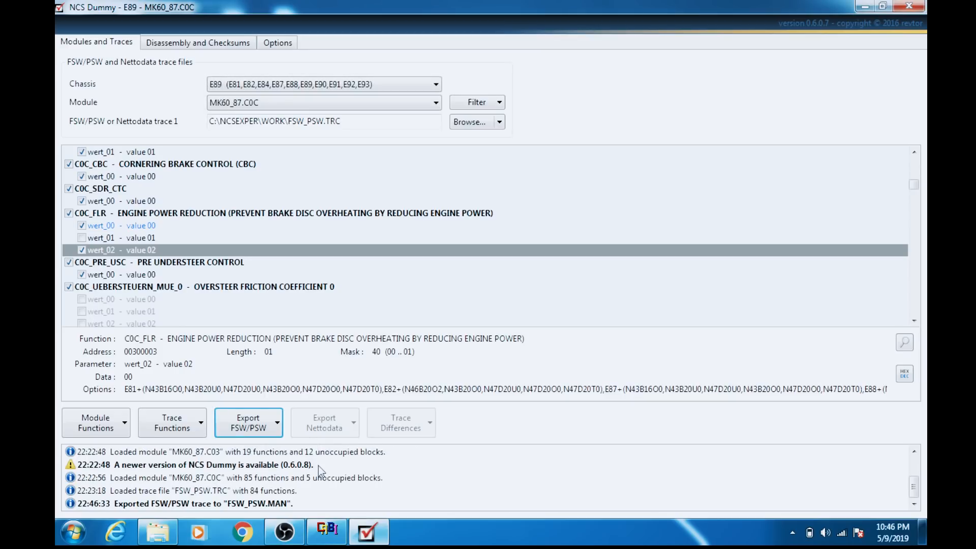
left_click(326, 532)
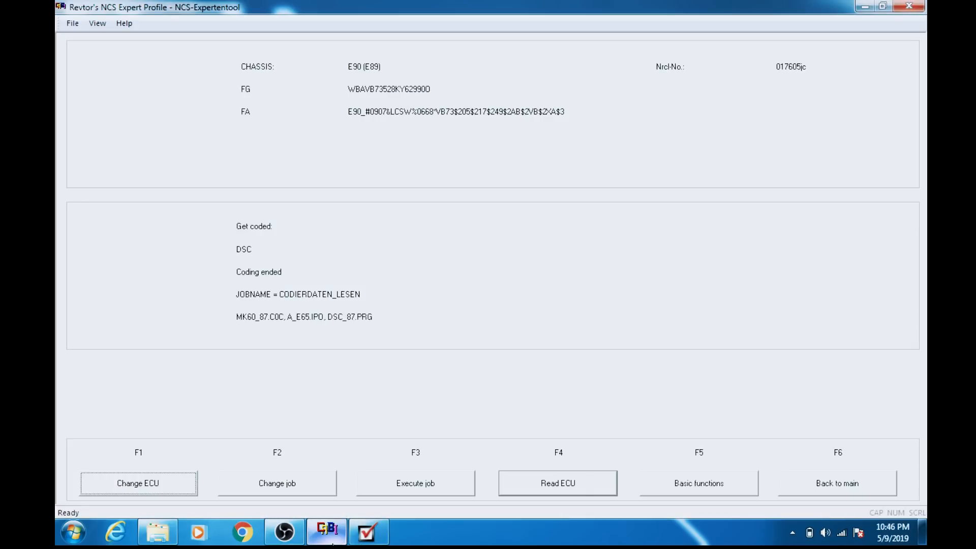
mouse_move(328, 453)
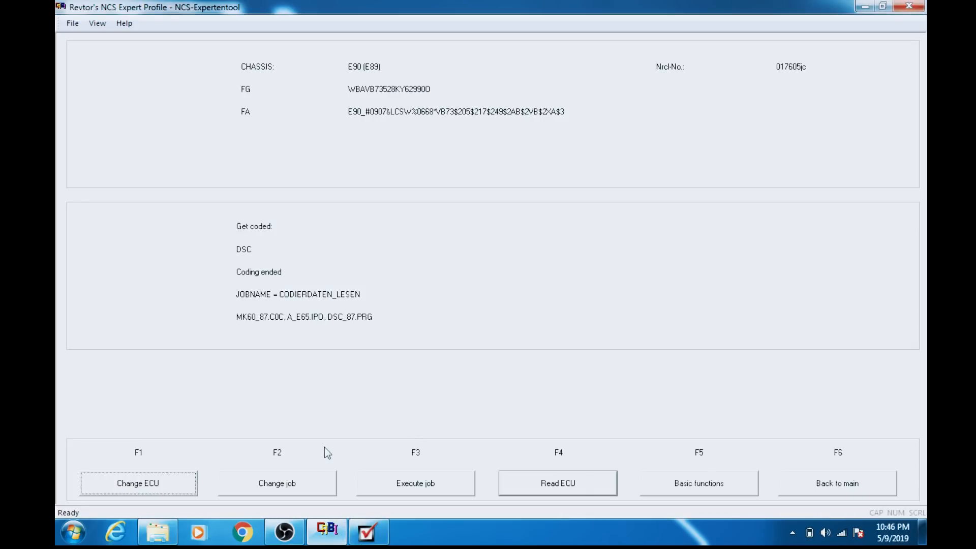
mouse_move(311, 484)
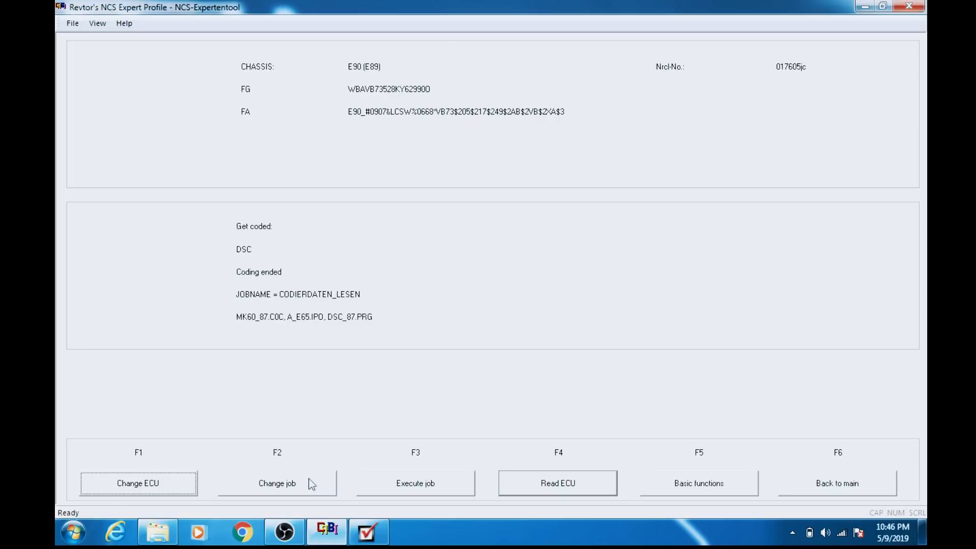
Set the DSC module job to SG_CODIEREN and bring the WORK folder forward
left_click(276, 482)
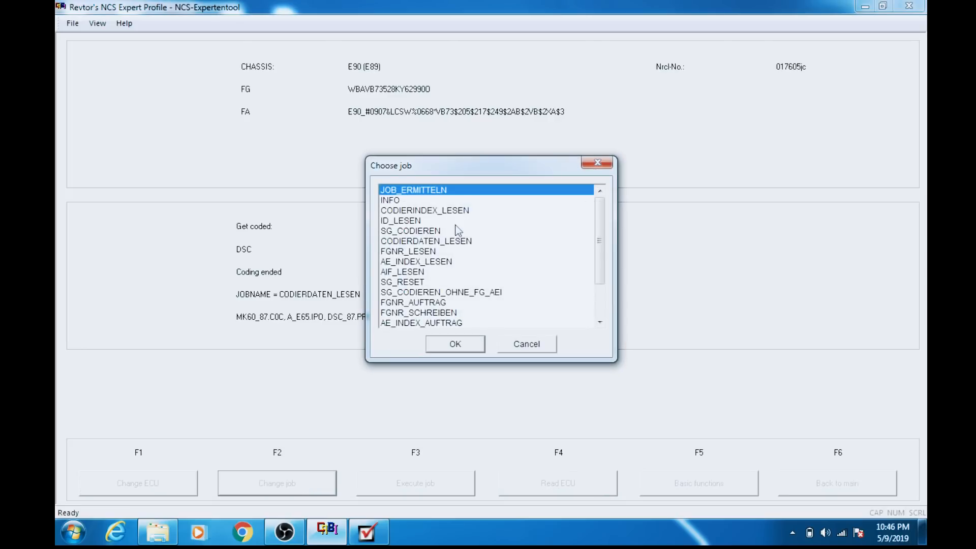
left_click(410, 230)
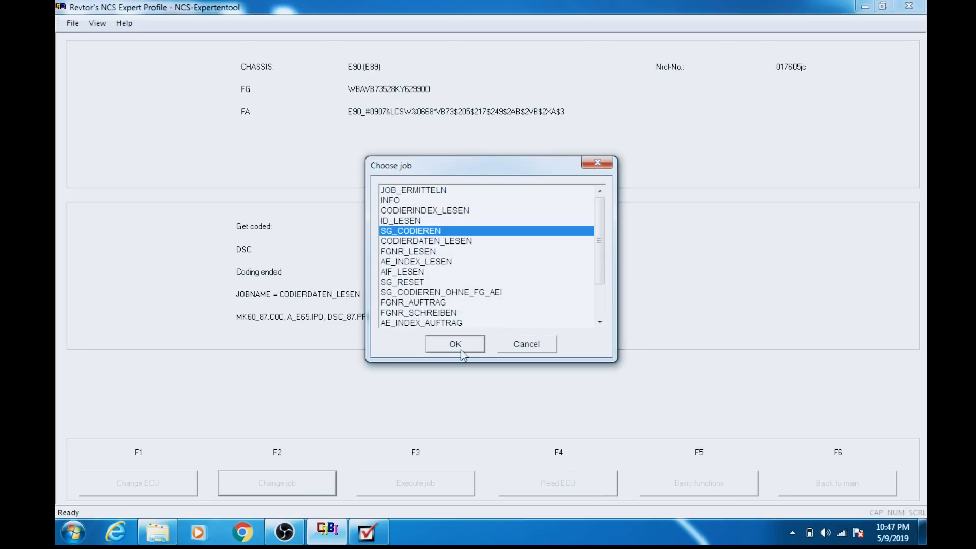
left_click(454, 343)
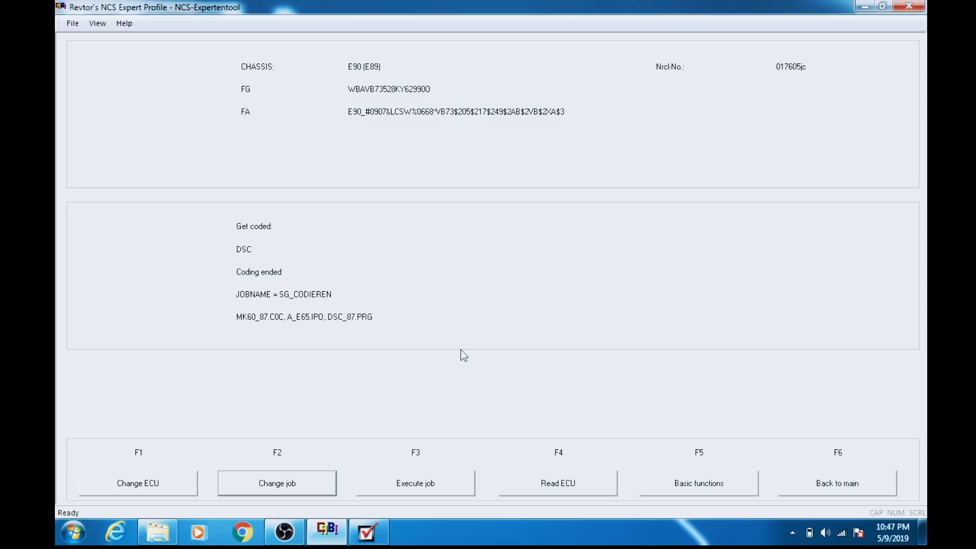
left_click(157, 532)
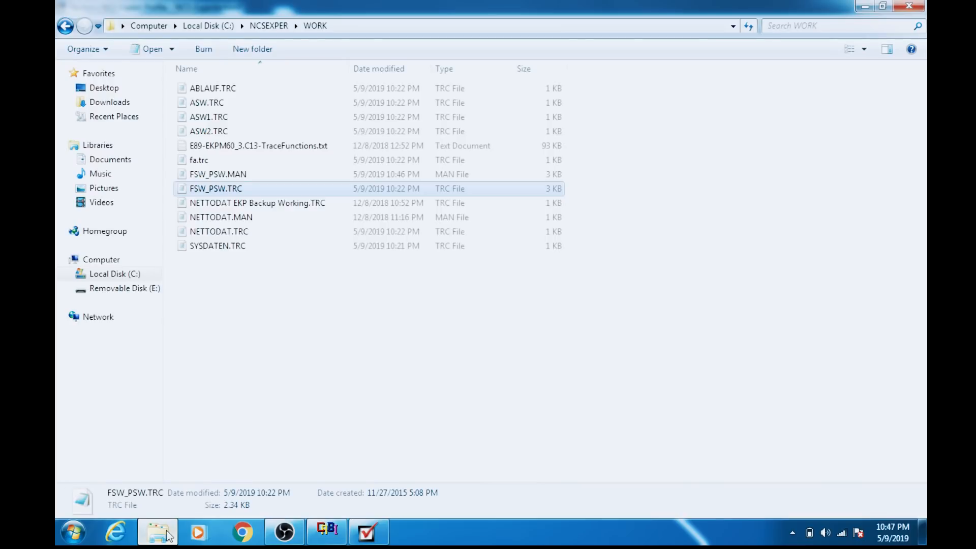
View FSW_PSW.TRC in Notepad, close it, and return to NCS Expert
double_click(216, 188)
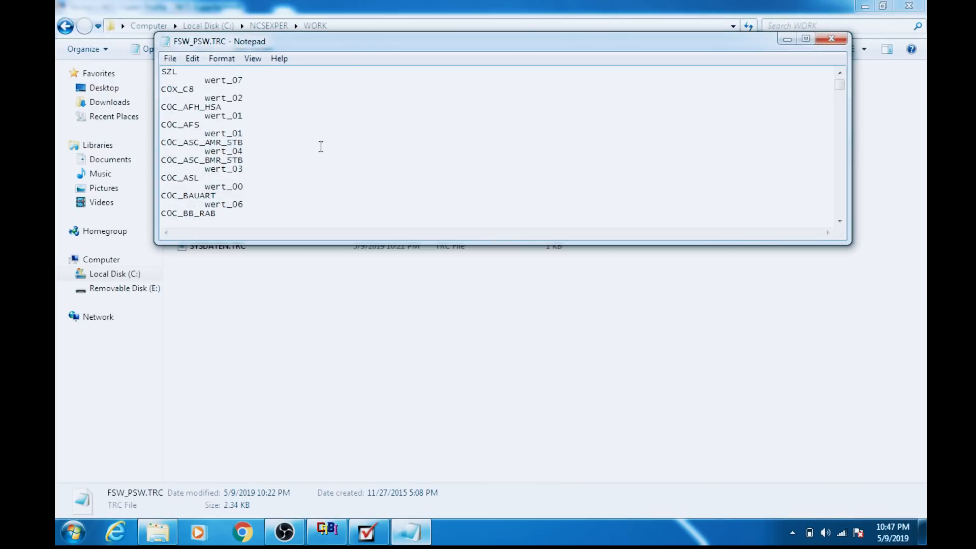
left_click(830, 39)
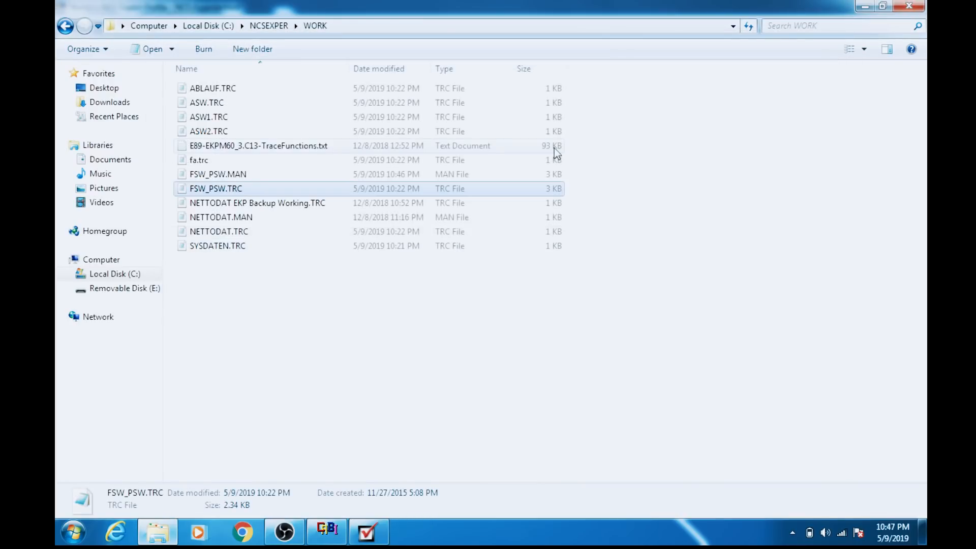
left_click(218, 175)
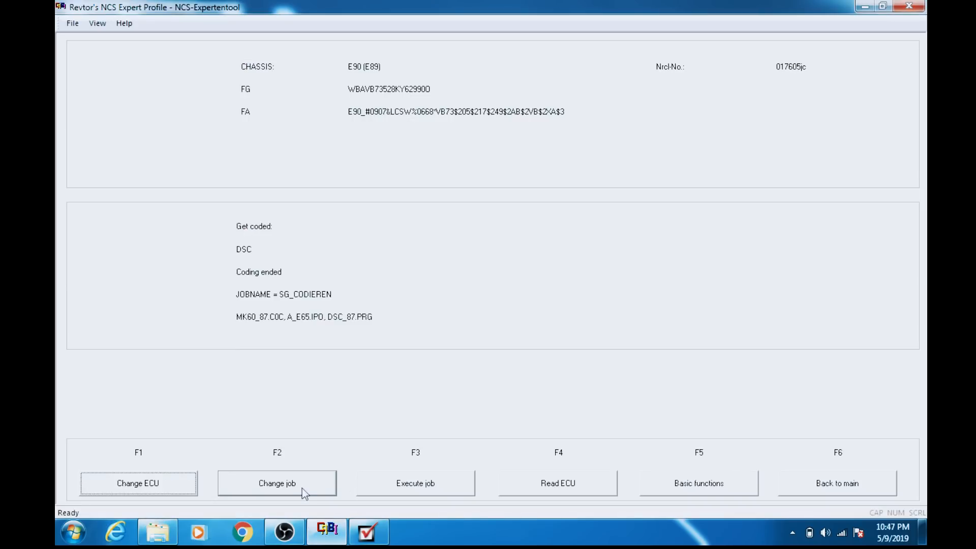
mouse_move(320, 461)
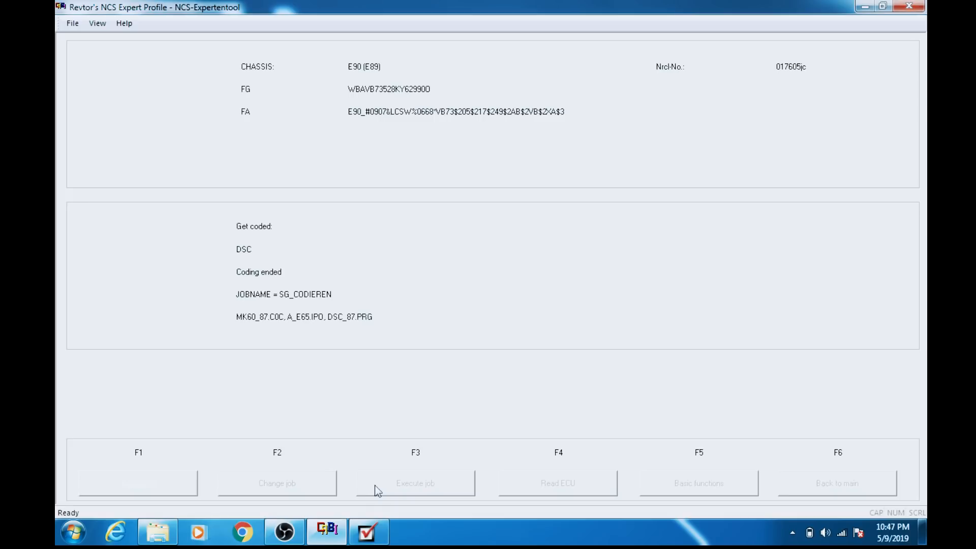
Execute the SG_CODIEREN job on DSC and wait for Coding ended
left_click(414, 483)
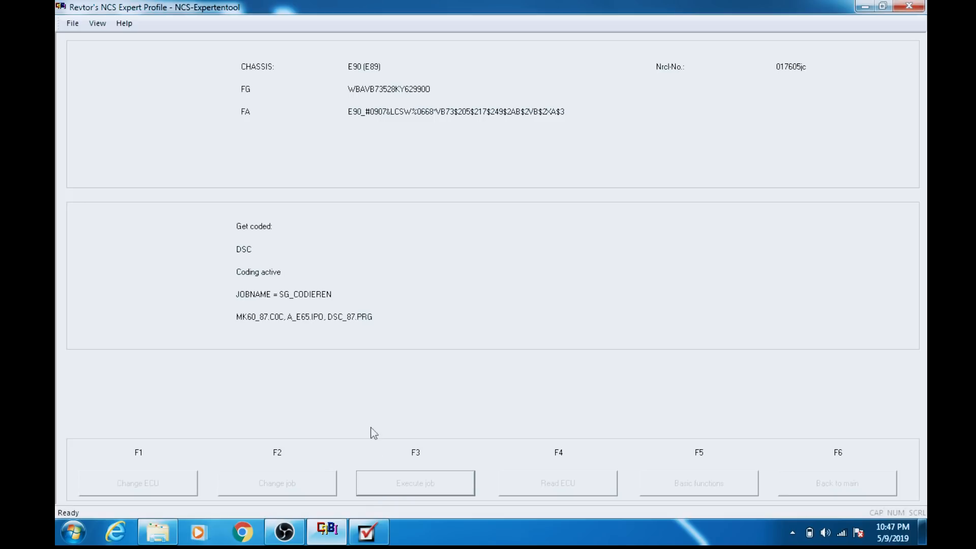
left_click(415, 482)
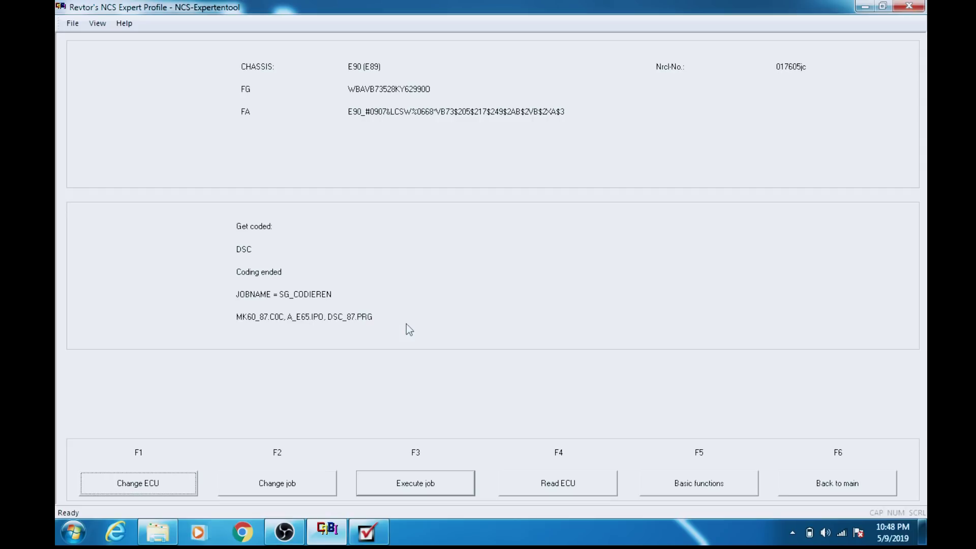